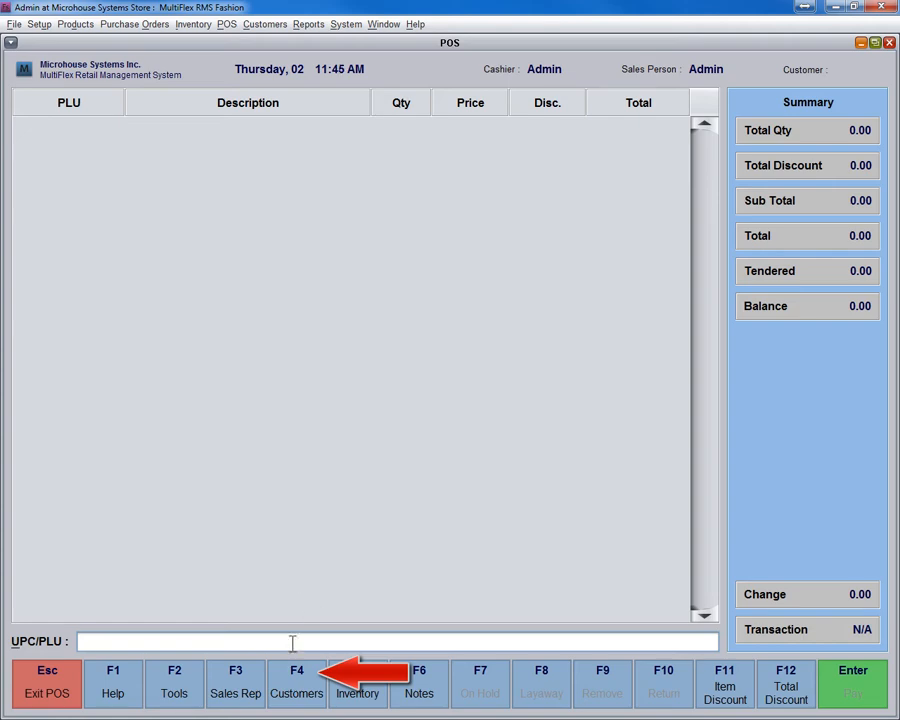
- Search customers for 'thomas' and assign Furniture & Wood Ltd. to the sale
left_click(296, 676)
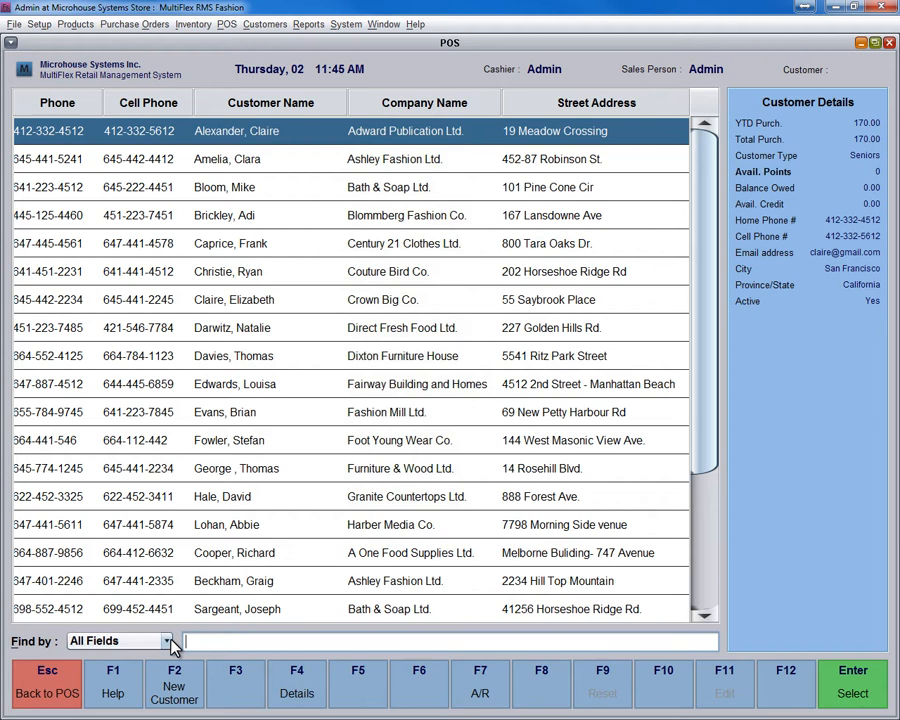
left_click(160, 640)
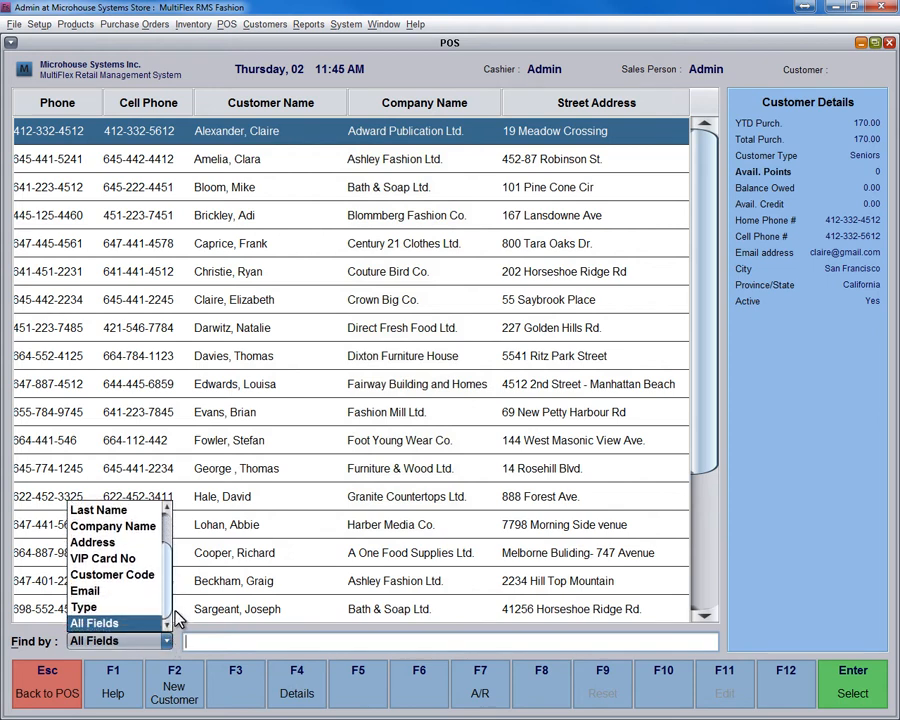
type("t")
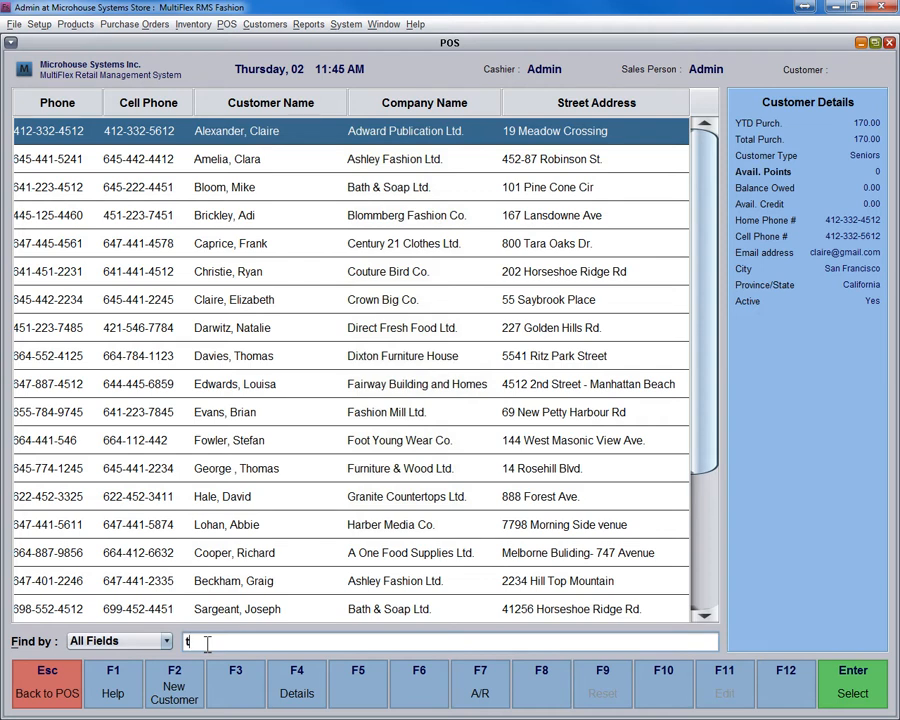
type("homas")
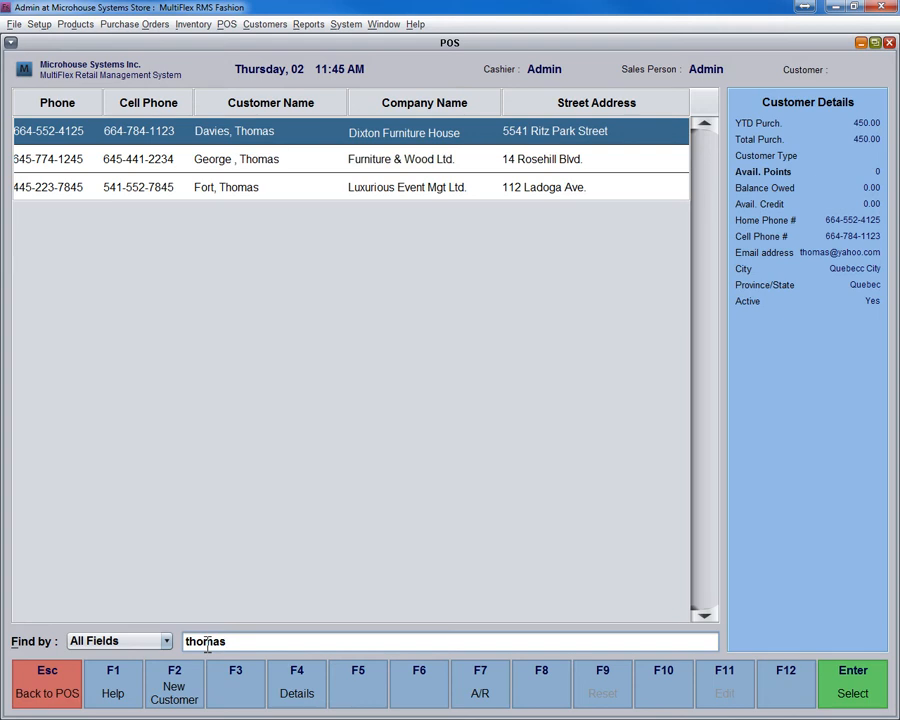
mouse_move(348, 406)
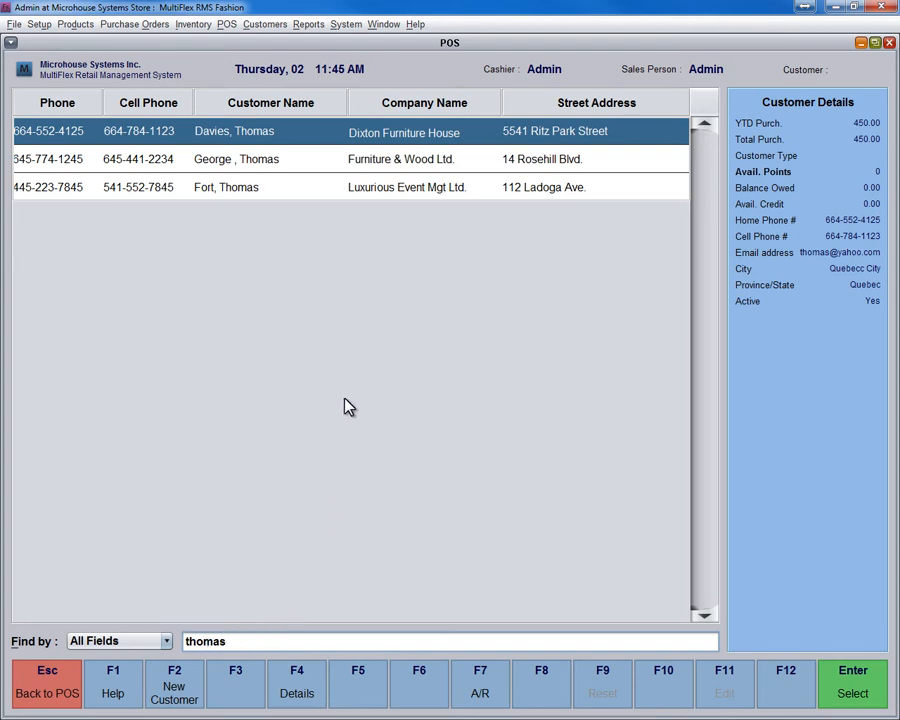
left_click(250, 160)
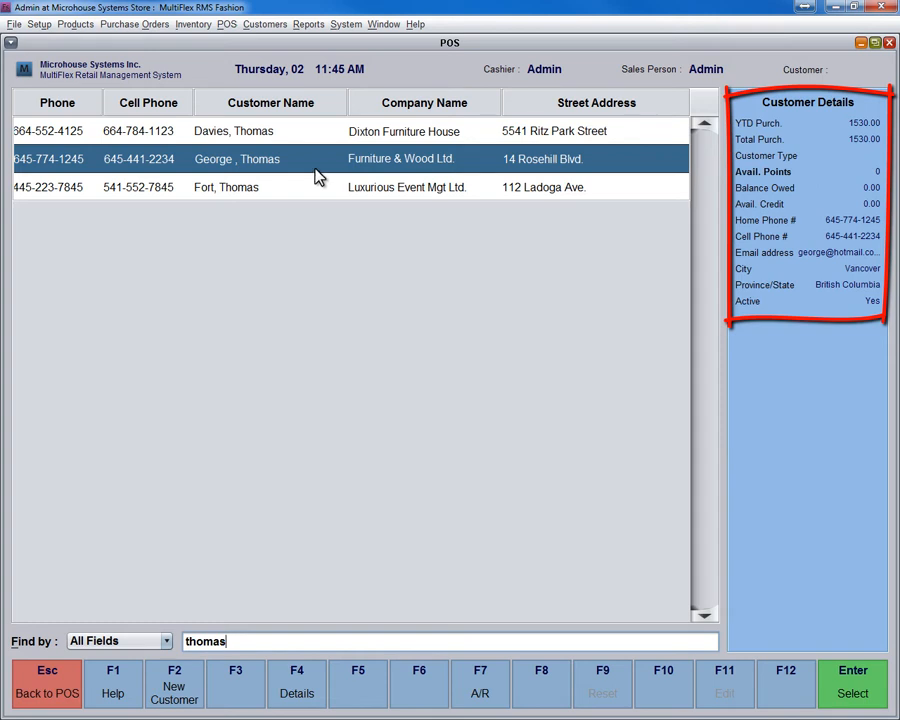
left_click(852, 684)
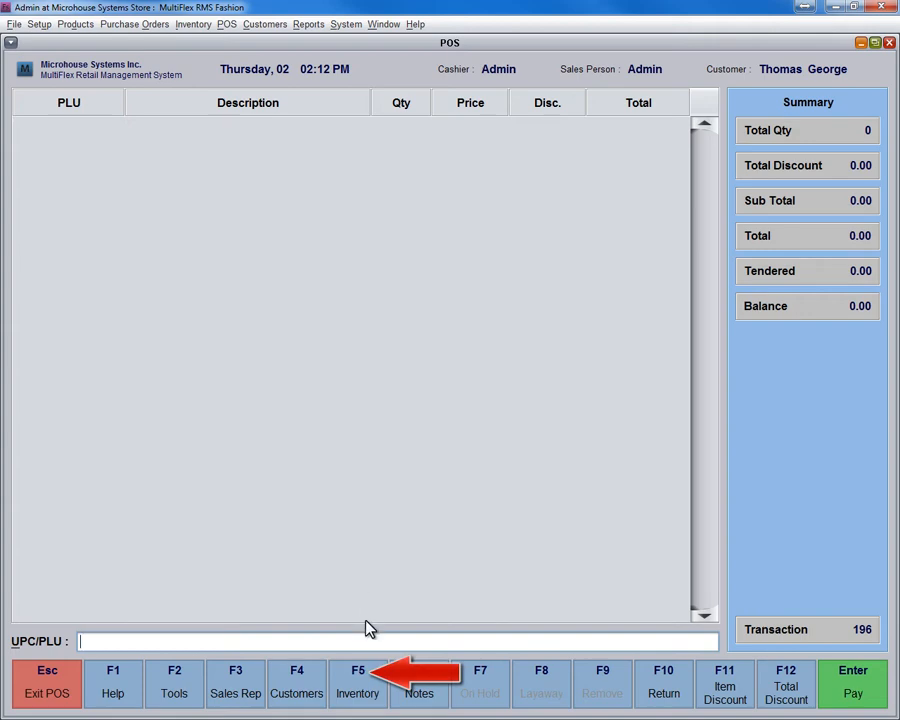
- Find style 50 in the Styles lookup and add brown Mavi Faded Jeans at 100.00
left_click(356, 684)
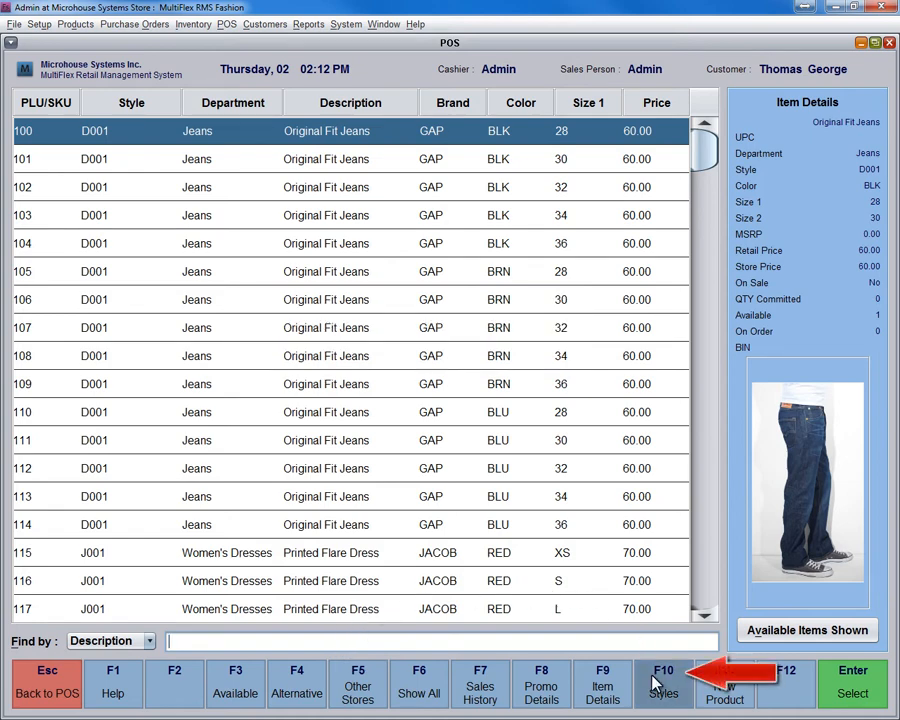
left_click(664, 684)
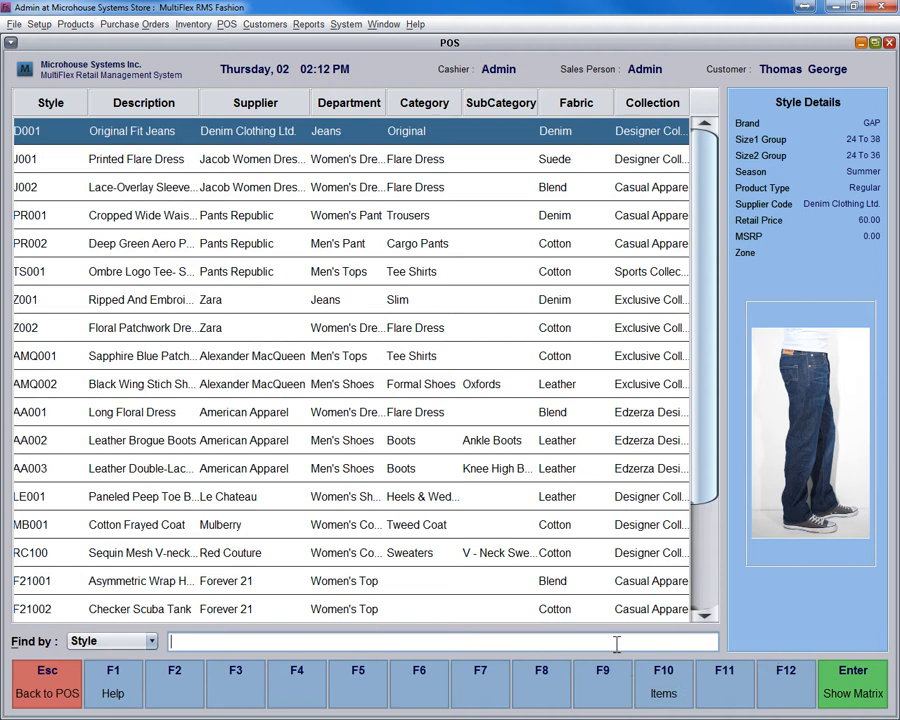
type("501")
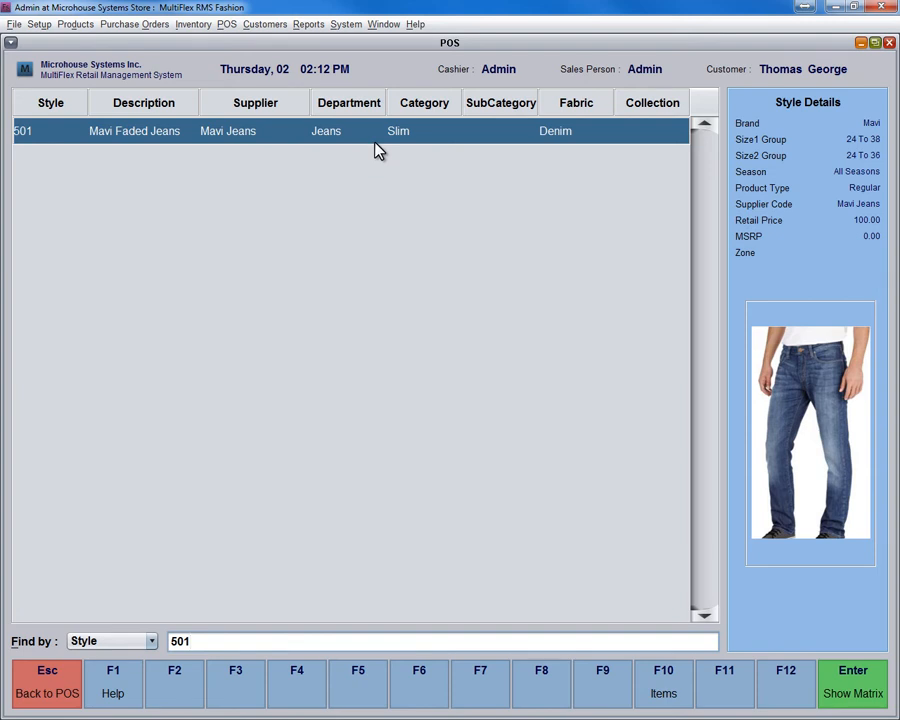
left_click(852, 684)
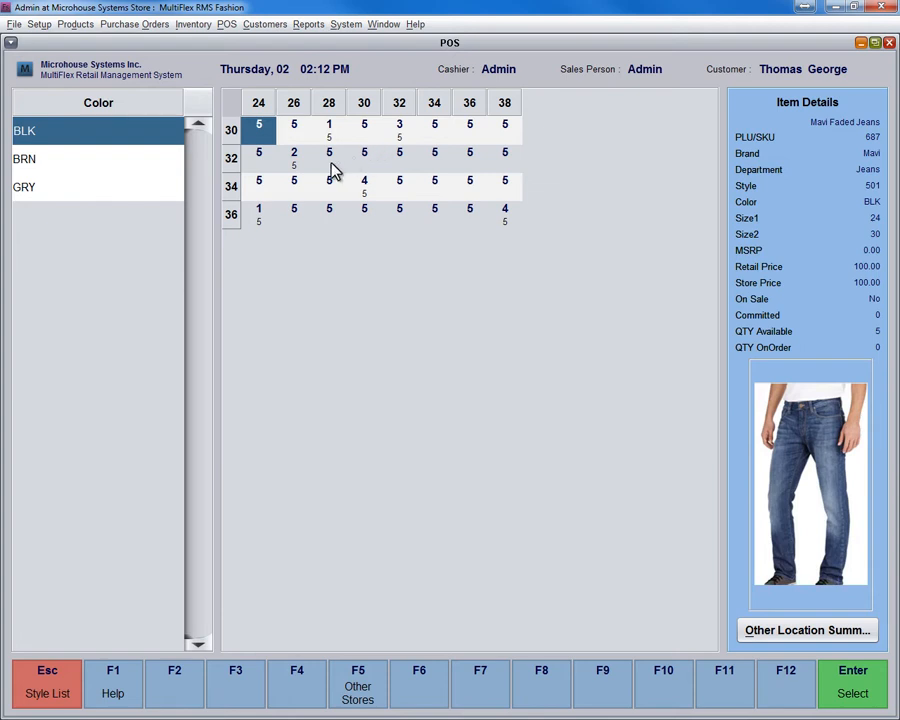
left_click(50, 160)
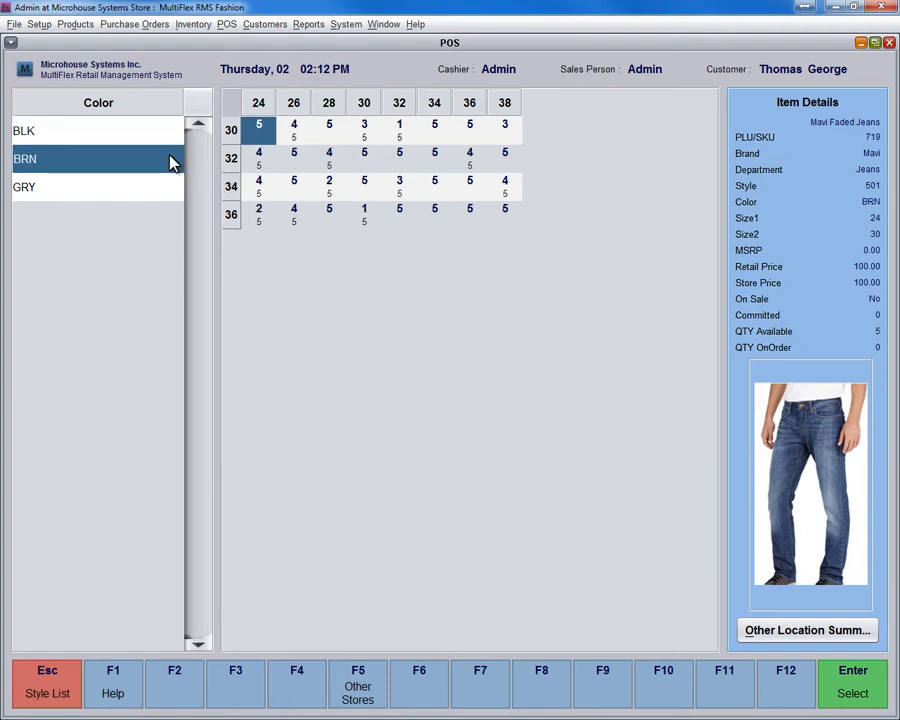
left_click(292, 186)
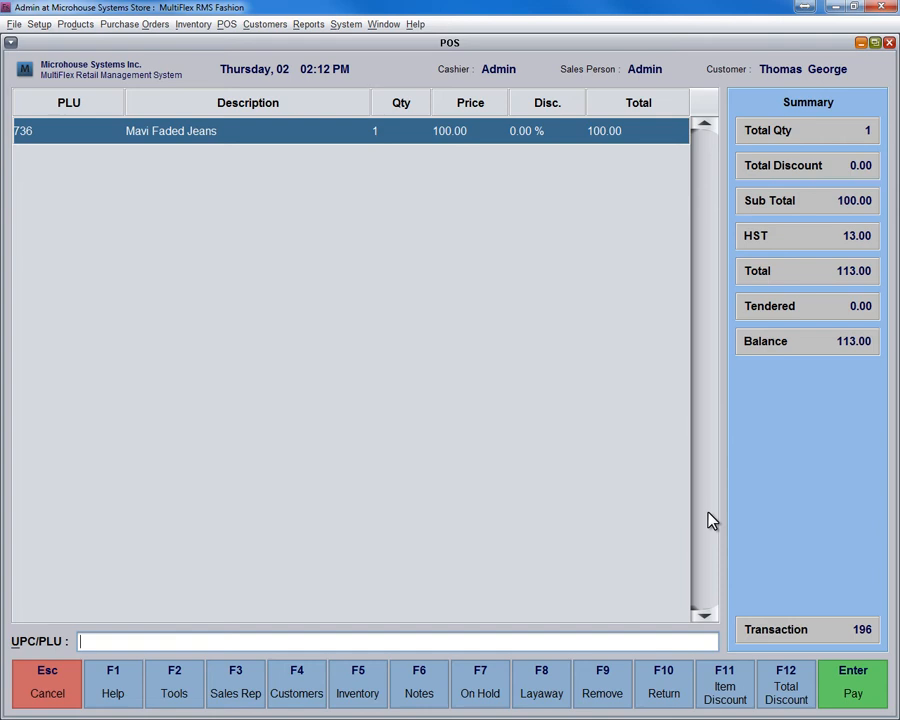
- Tender the 113.00 total on Visa and finish the sale, clearing the register
left_click(854, 670)
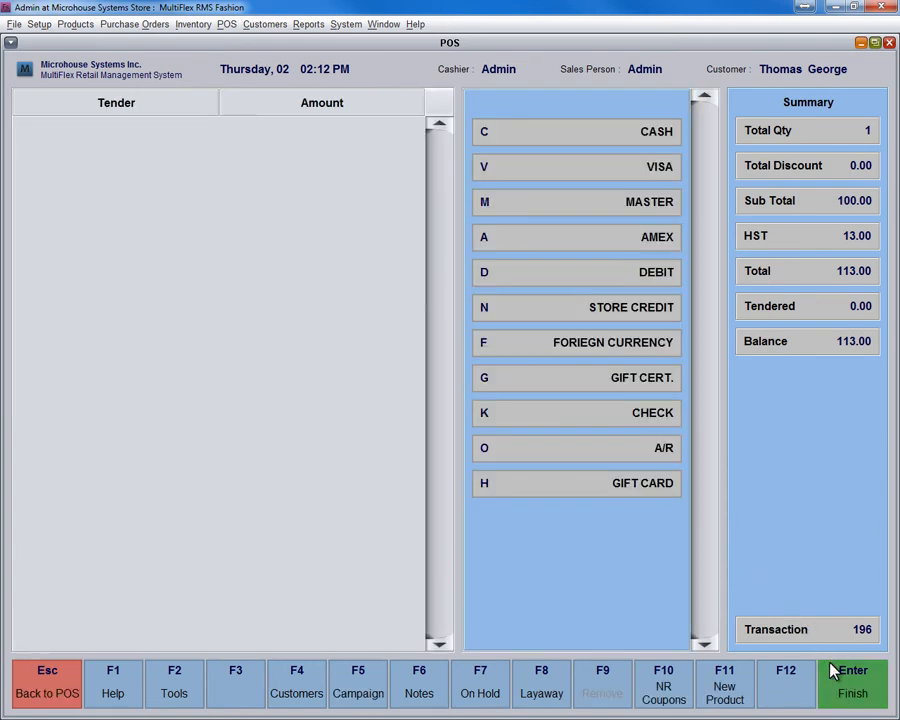
mouse_move(584, 198)
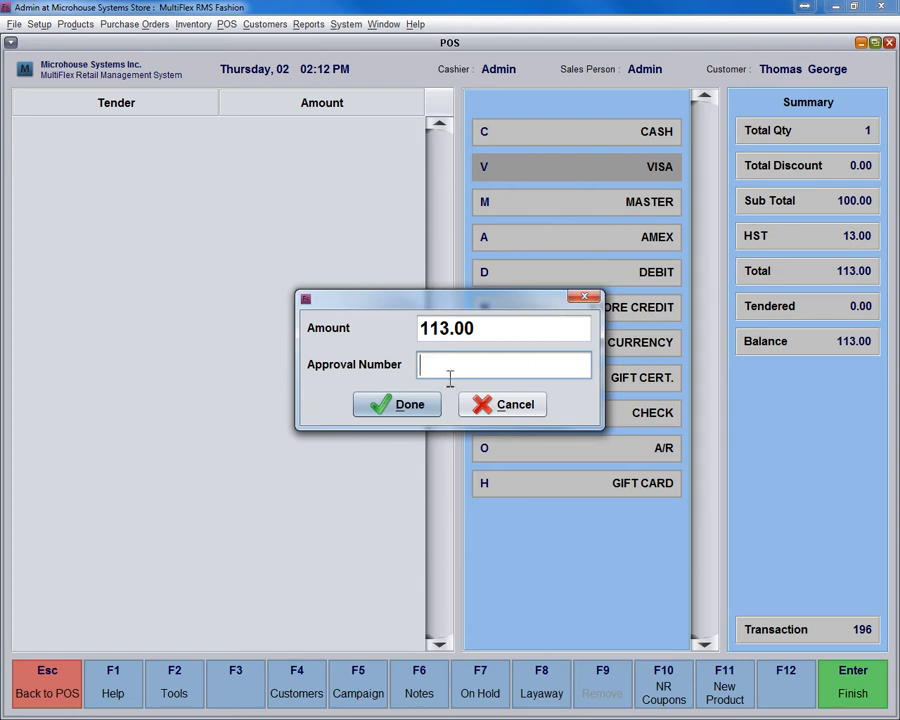
left_click(396, 404)
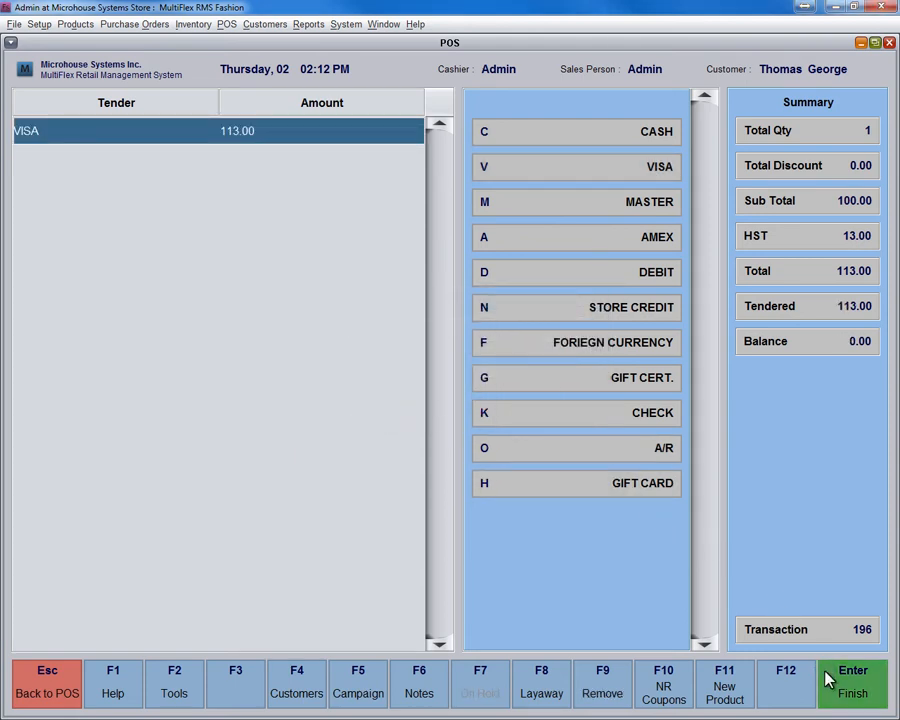
left_click(848, 672)
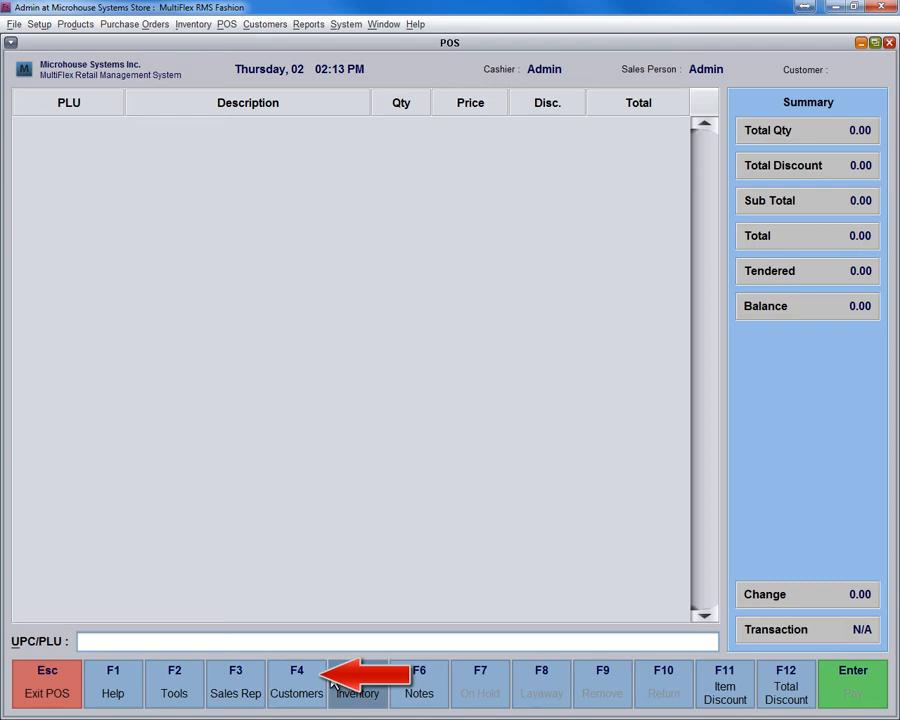
left_click(296, 680)
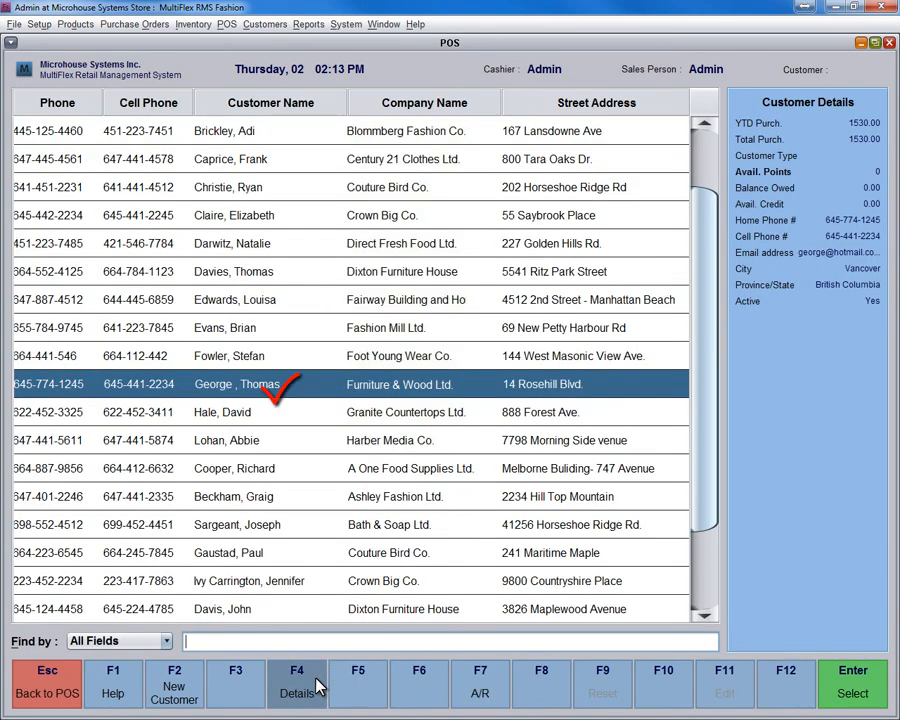
left_click(294, 680)
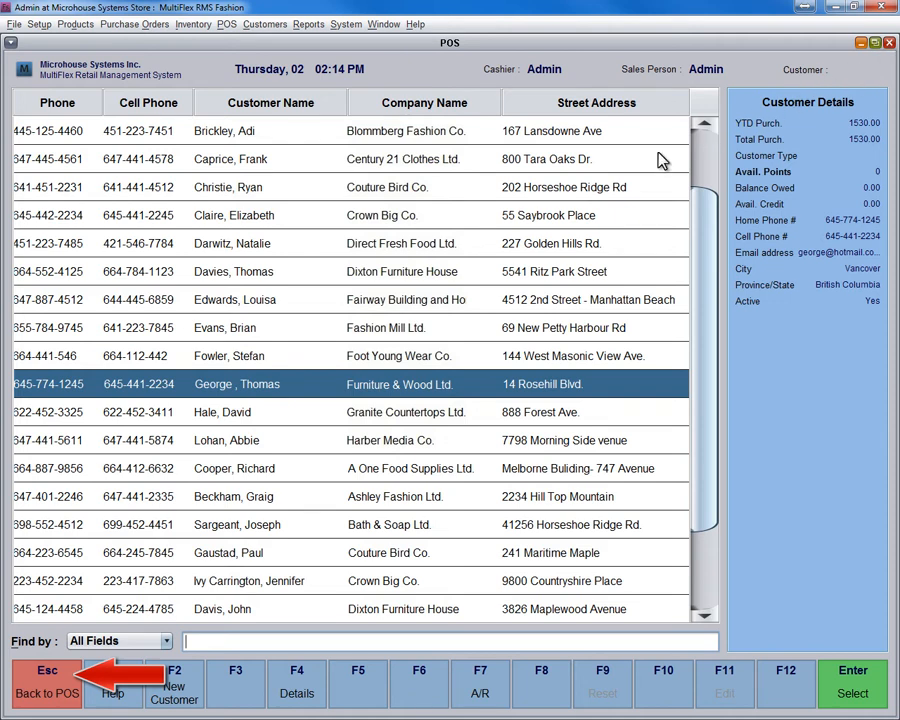
mouse_move(24, 686)
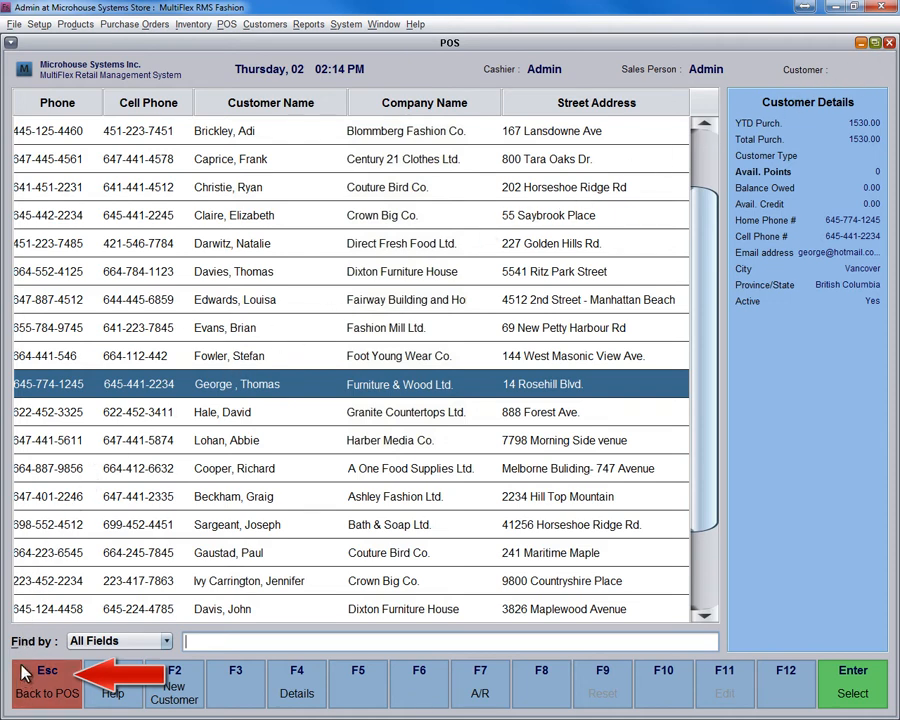
left_click(42, 690)
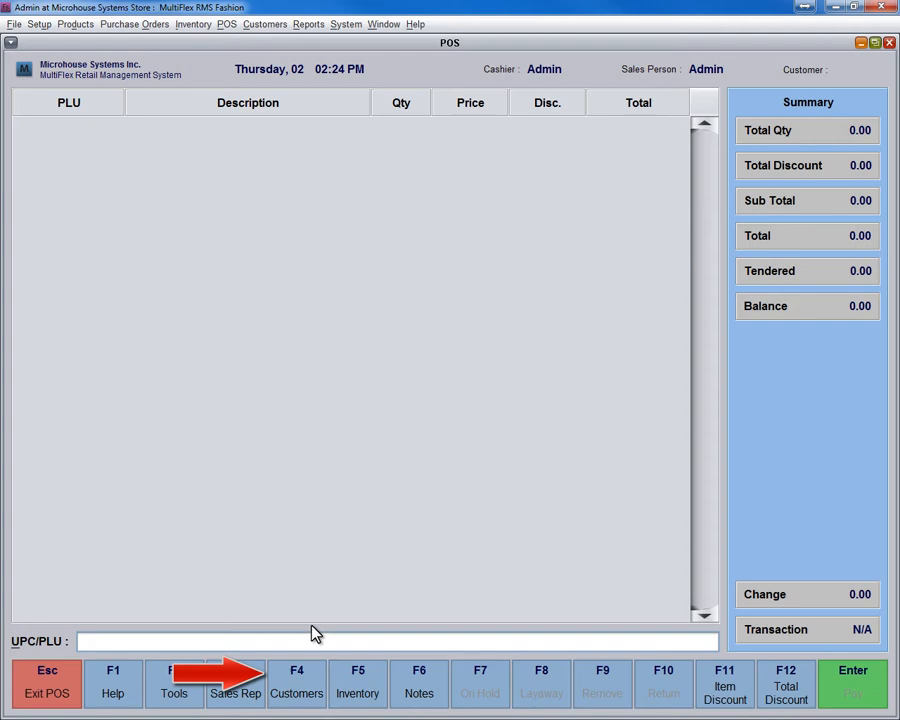
left_click(294, 670)
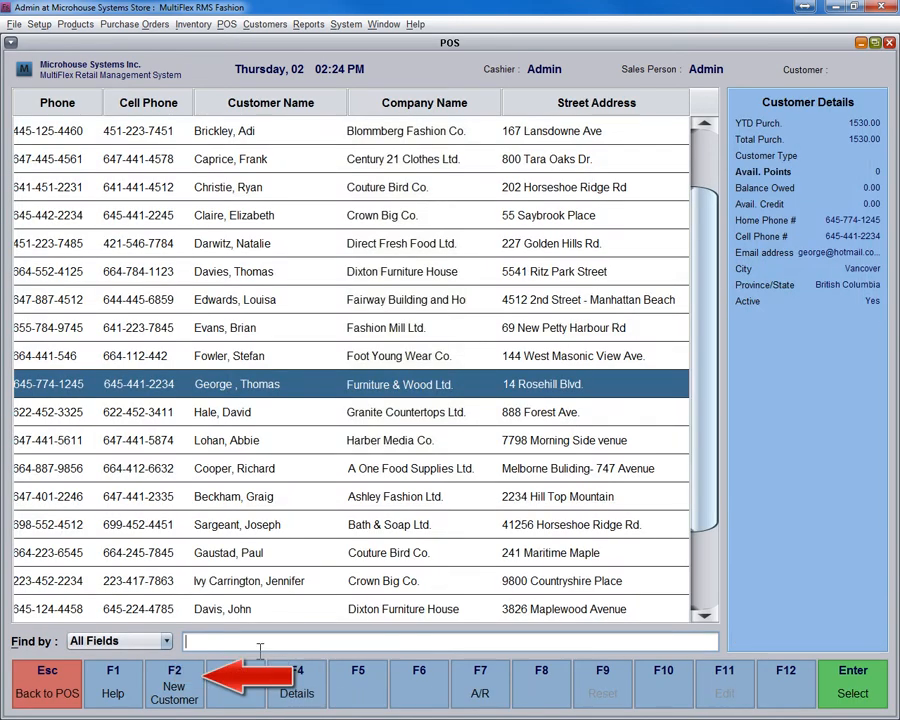
left_click(172, 684)
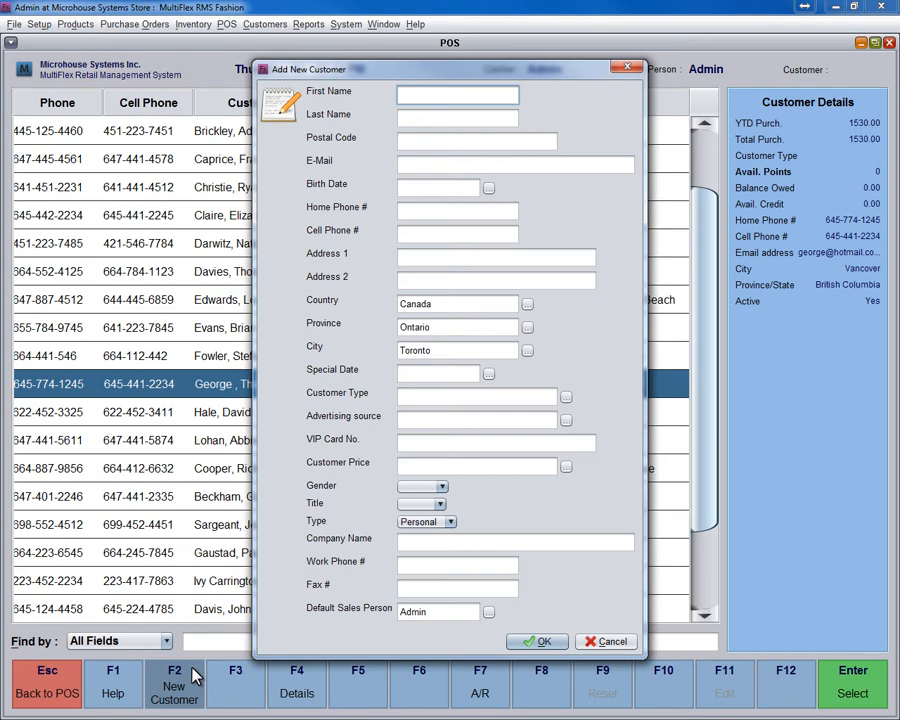
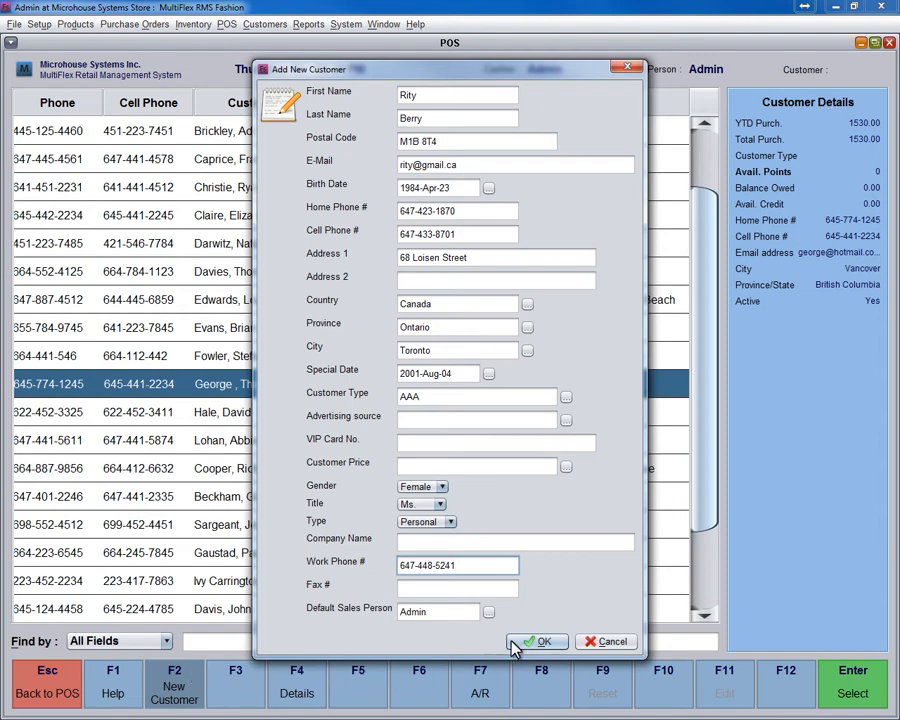
left_click(540, 642)
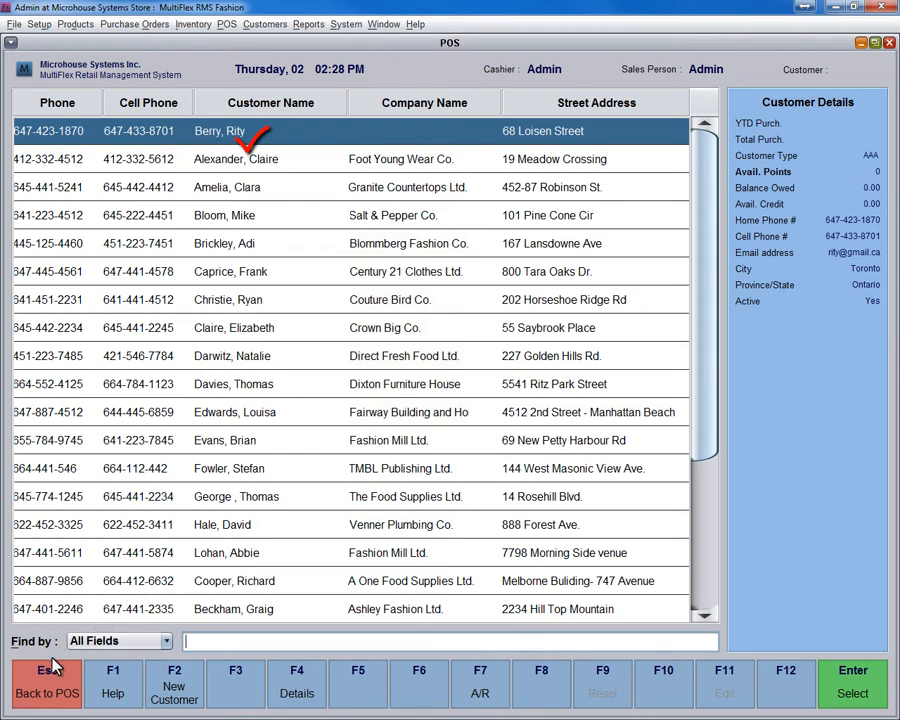
left_click(852, 692)
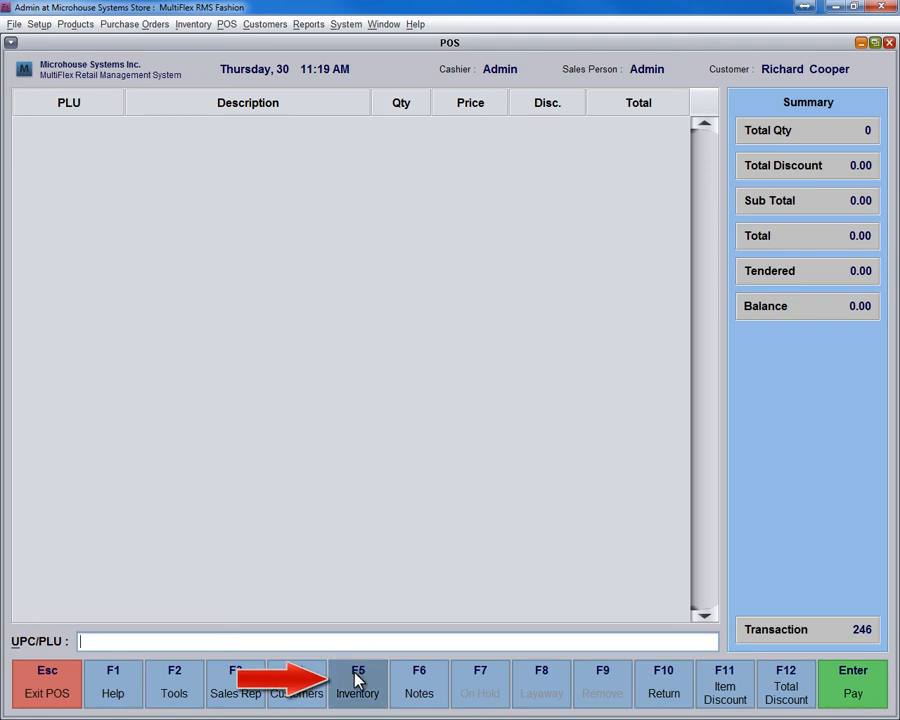
- Search inventory for 'clip' and add the size M black Hair Clip at 80.00
left_click(356, 680)
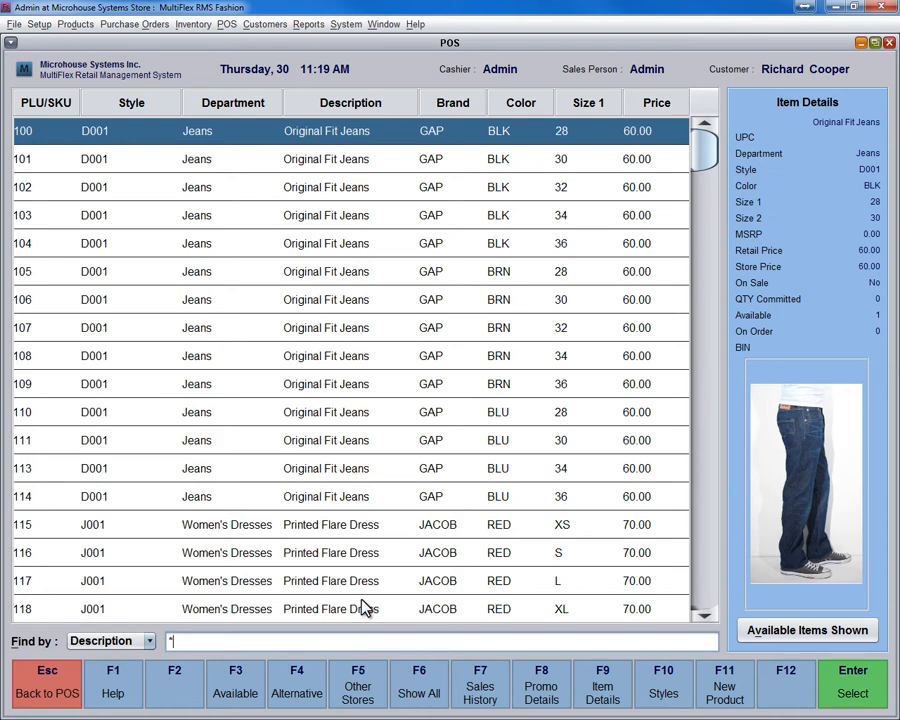
type("clip")
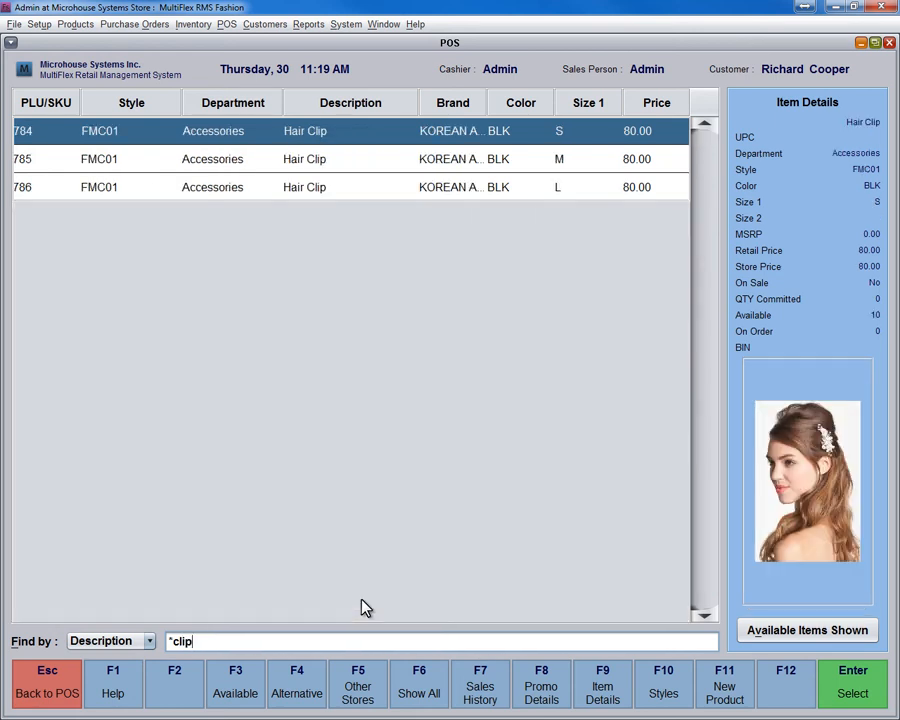
mouse_move(312, 166)
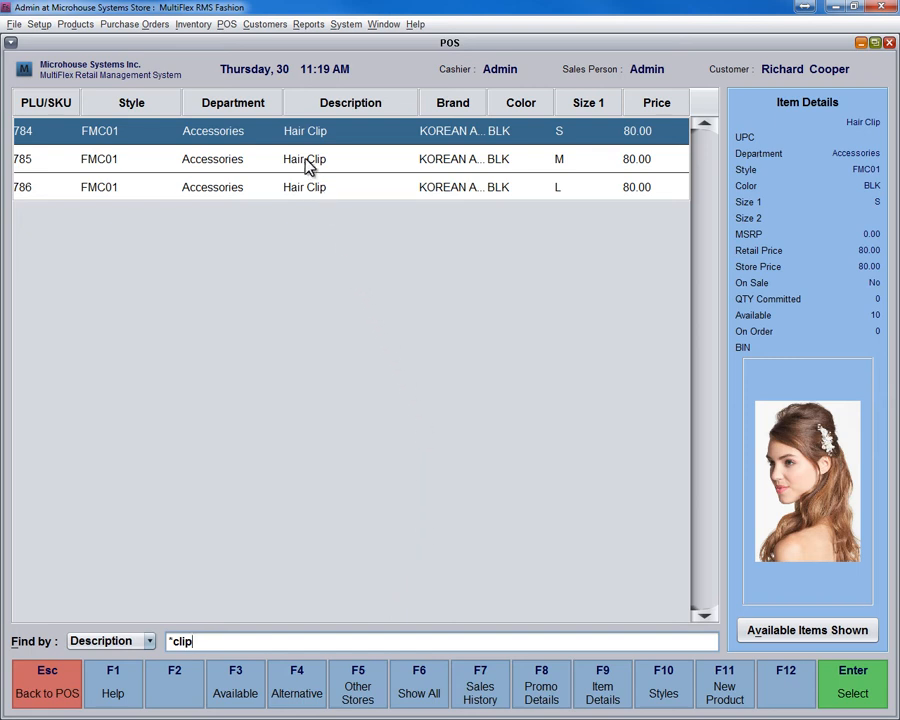
left_click(304, 160)
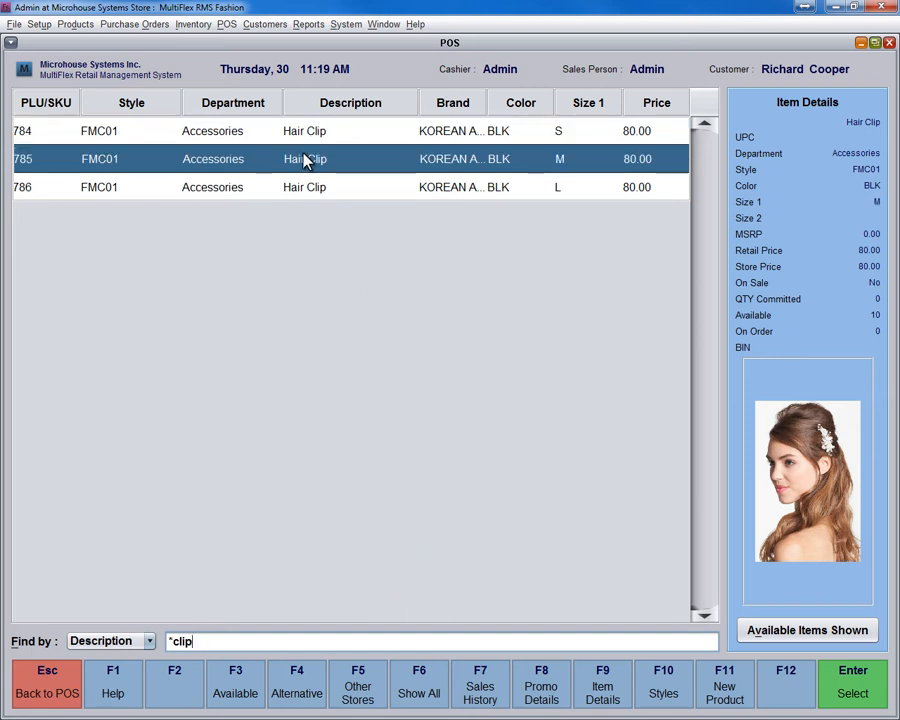
left_click(860, 696)
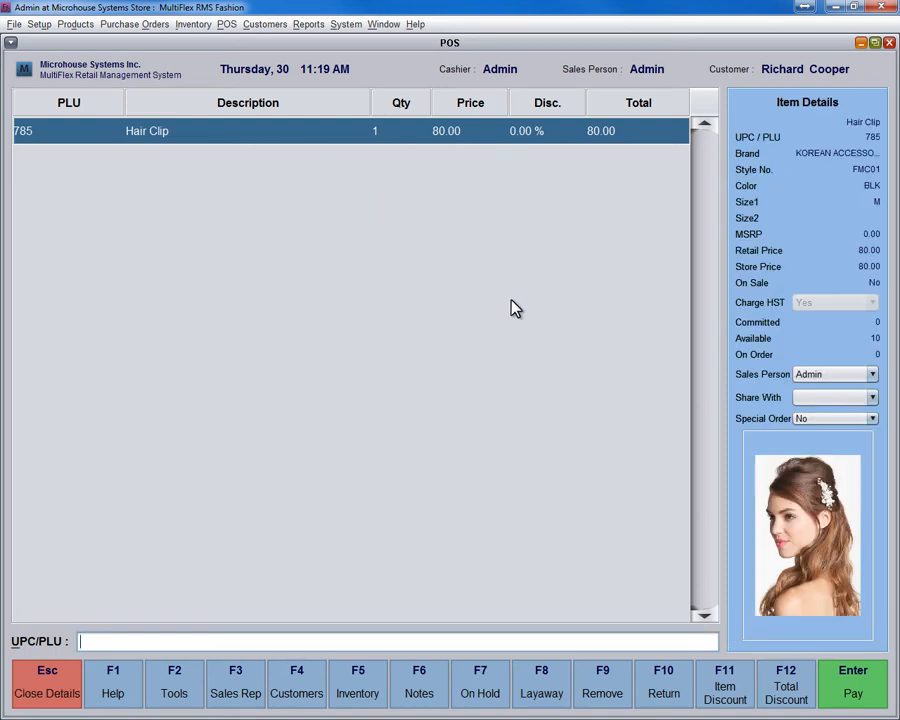
- Set Share With to Harvey in Item Details and put the 90.40 sale on hold
left_click(872, 396)
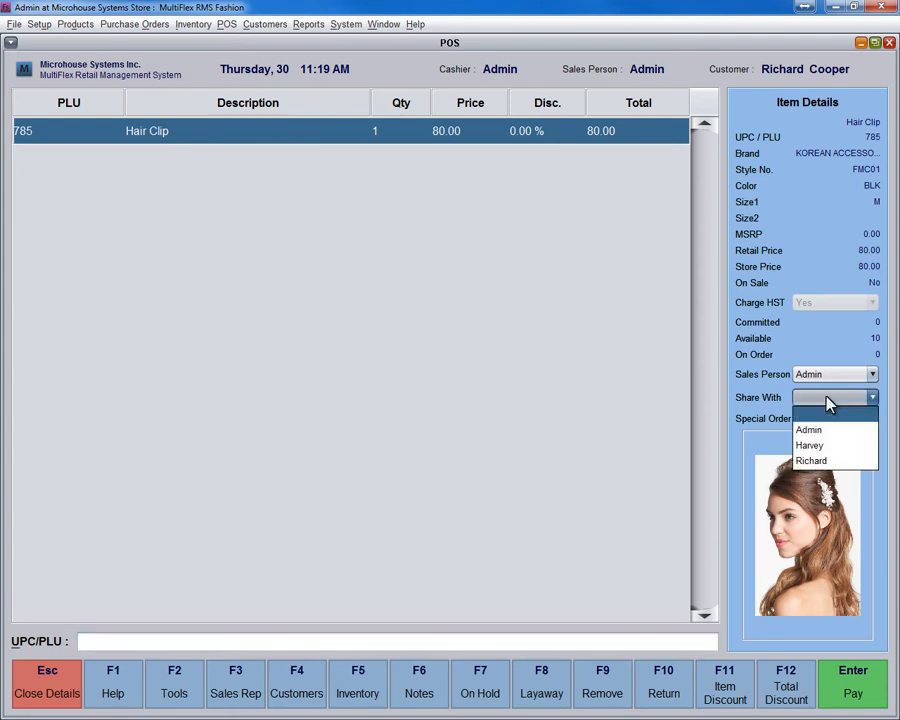
left_click(808, 444)
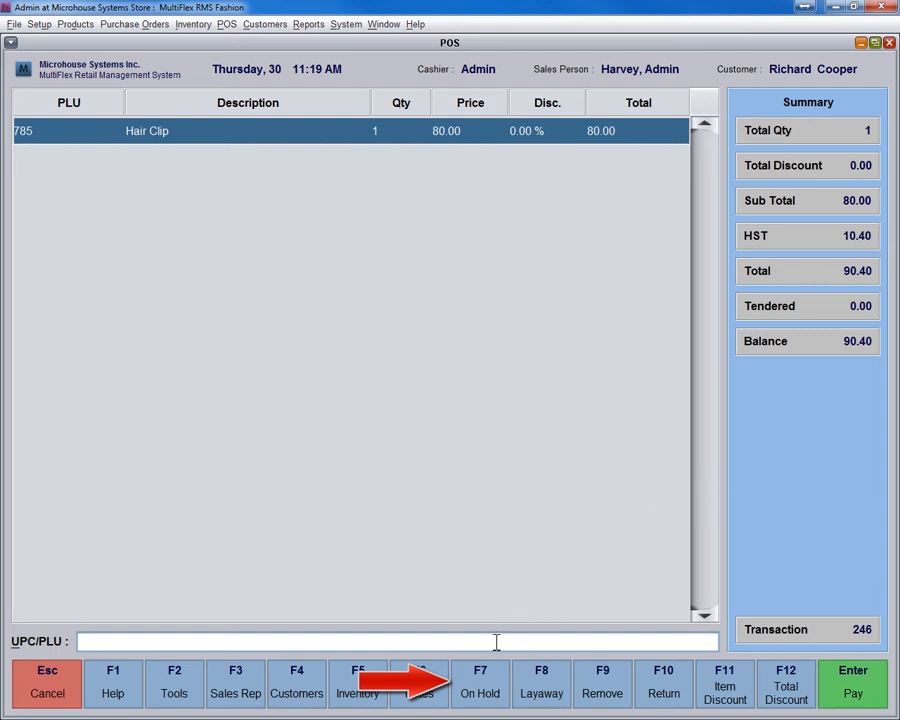
left_click(482, 684)
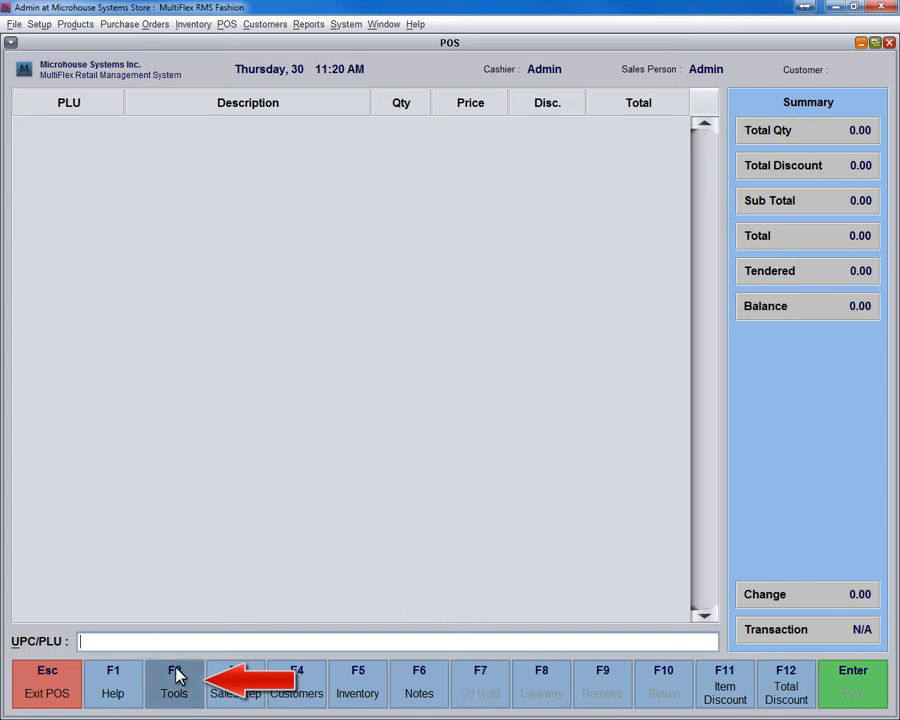
left_click(176, 692)
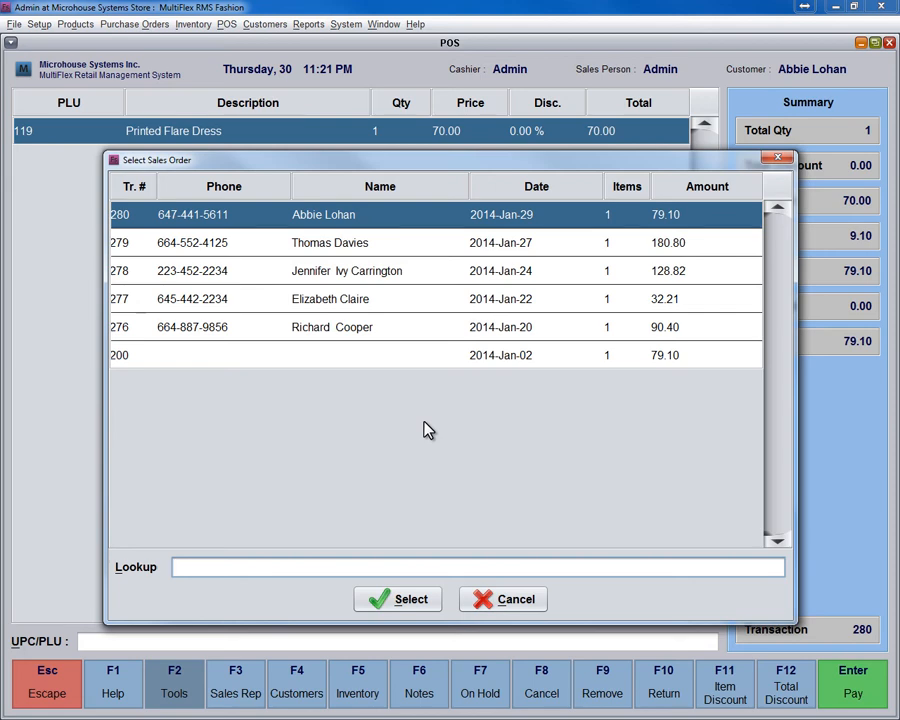
left_click(340, 328)
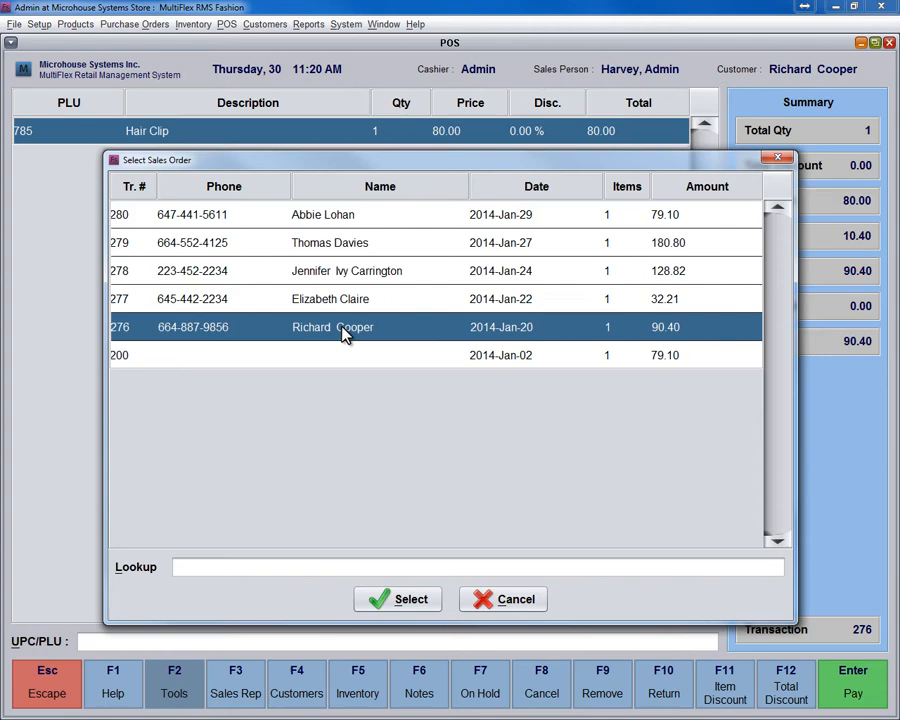
mouse_move(388, 368)
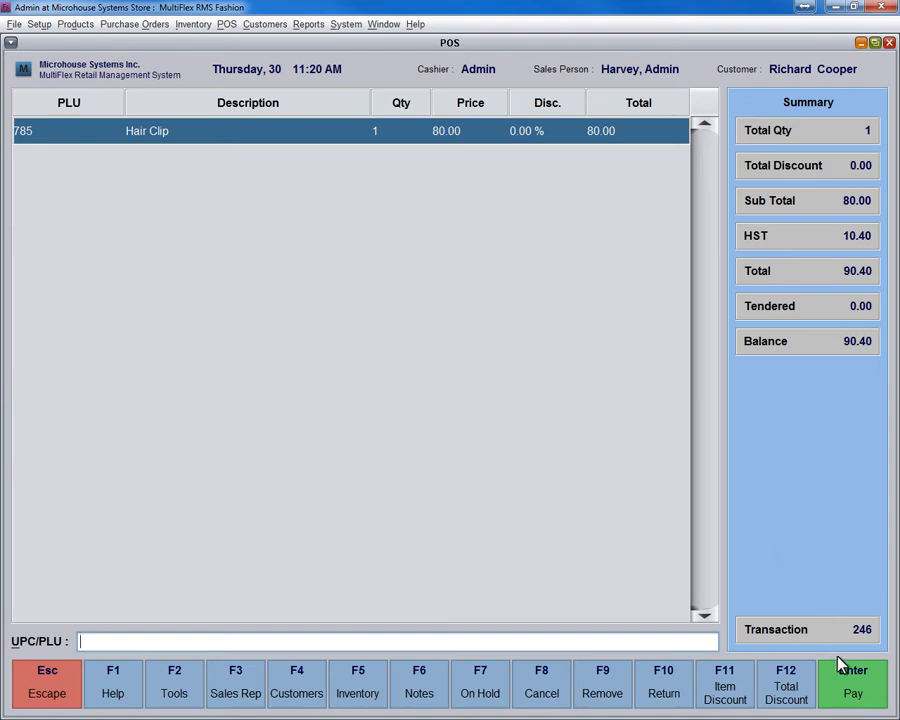
- Tender the 90.40 with store credit note FAS-13, leaving a zero balance
left_click(850, 678)
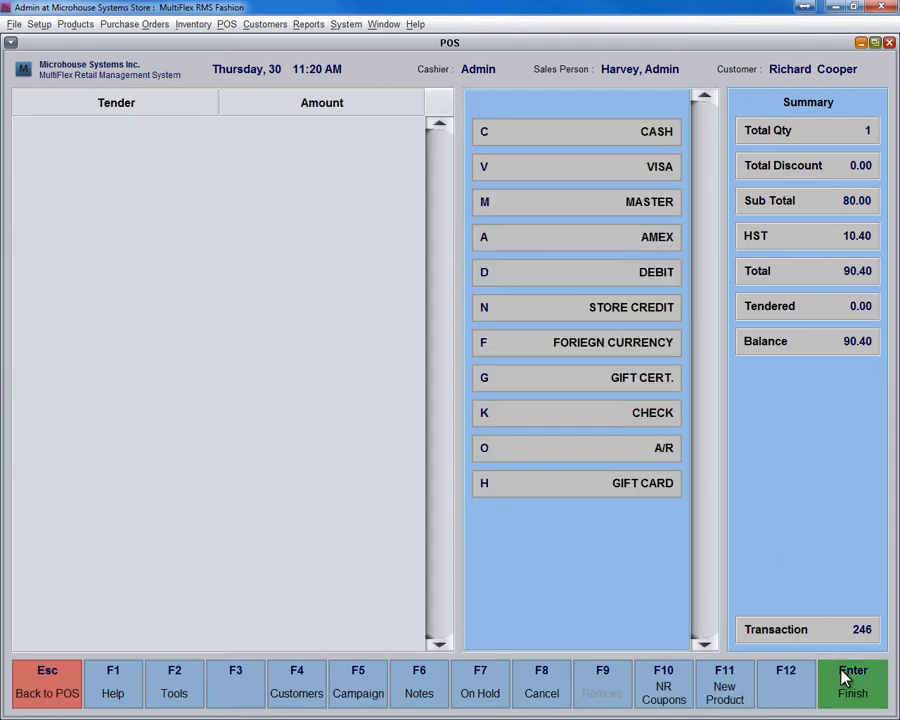
mouse_move(616, 348)
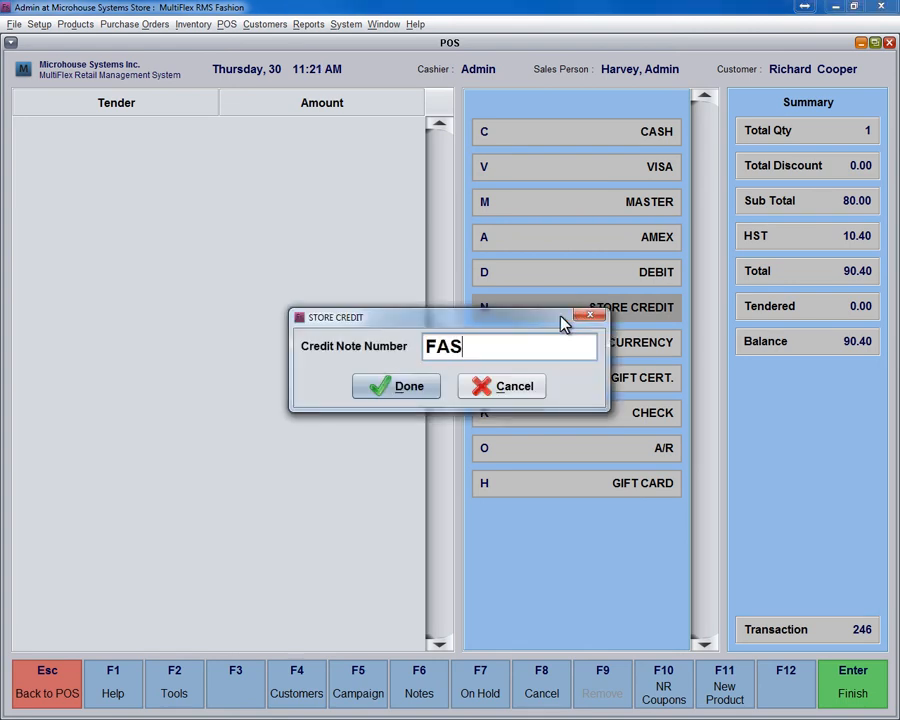
type("-13")
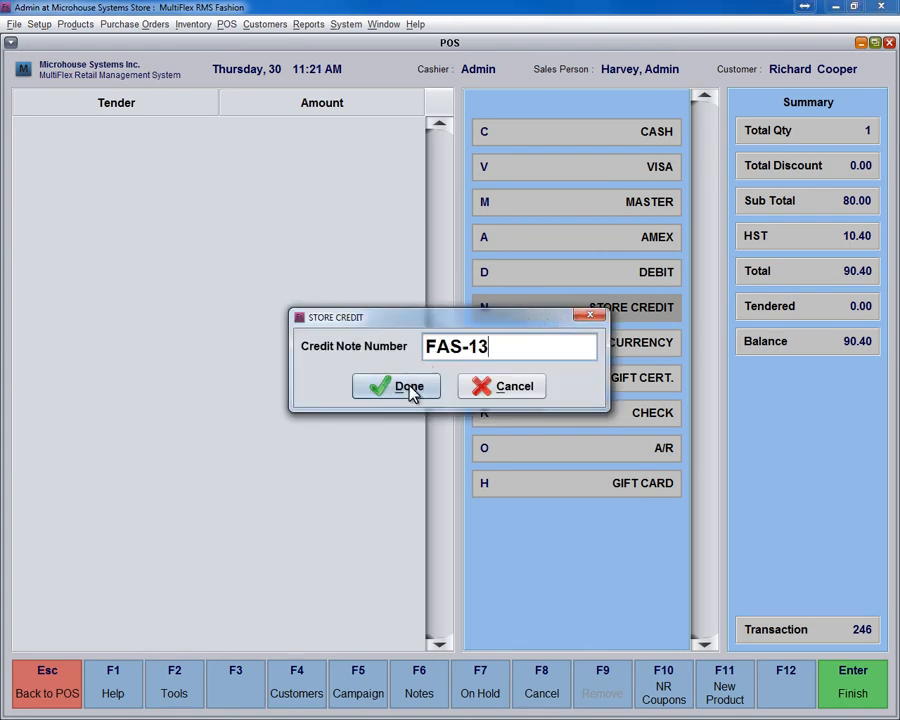
left_click(398, 386)
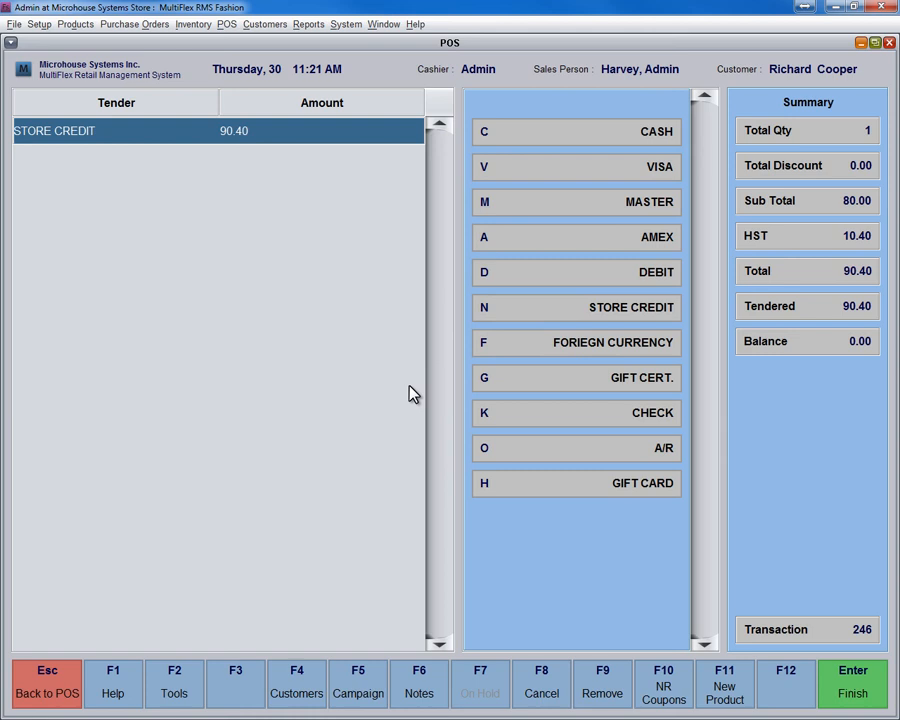
mouse_move(828, 670)
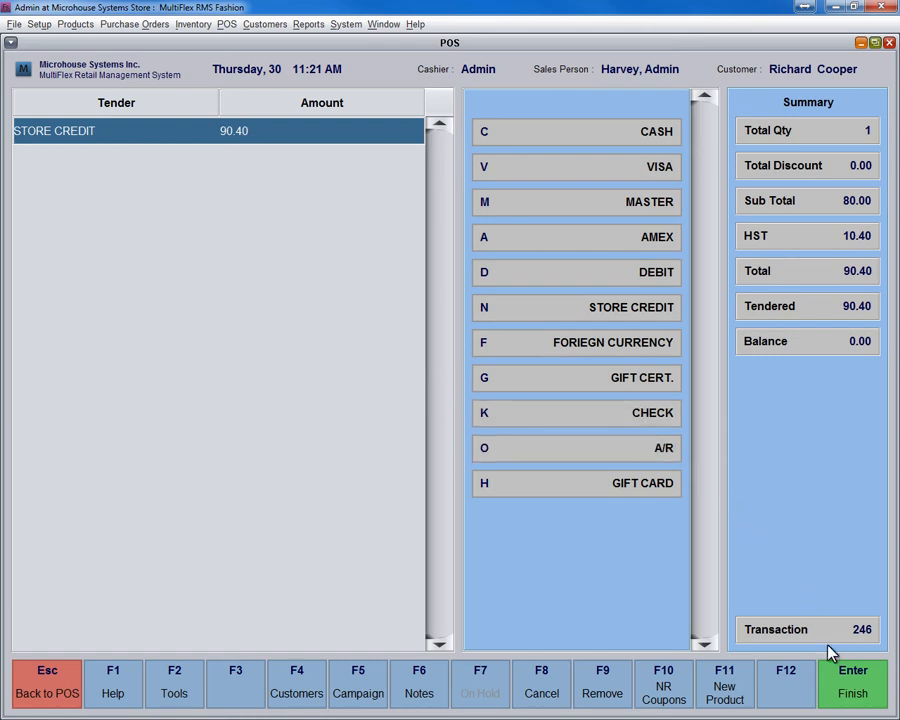
- Finish the fully paid store-credit sale, leaving an empty POS screen
left_click(852, 672)
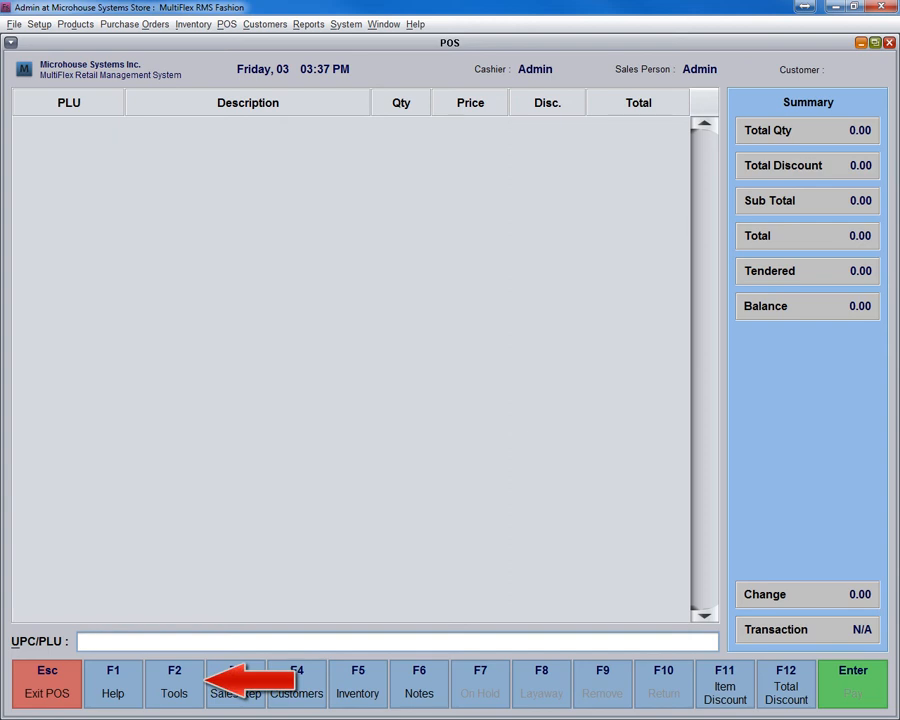
- Choose Close Register from F2 Tools to show expected tenders totalling 1259.20
left_click(174, 676)
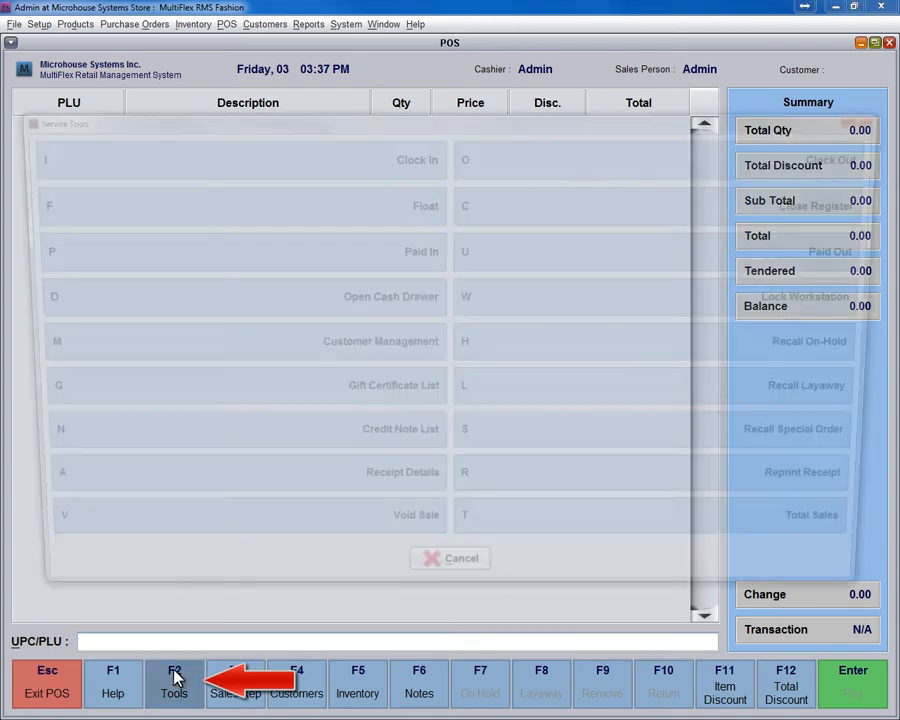
left_click(172, 692)
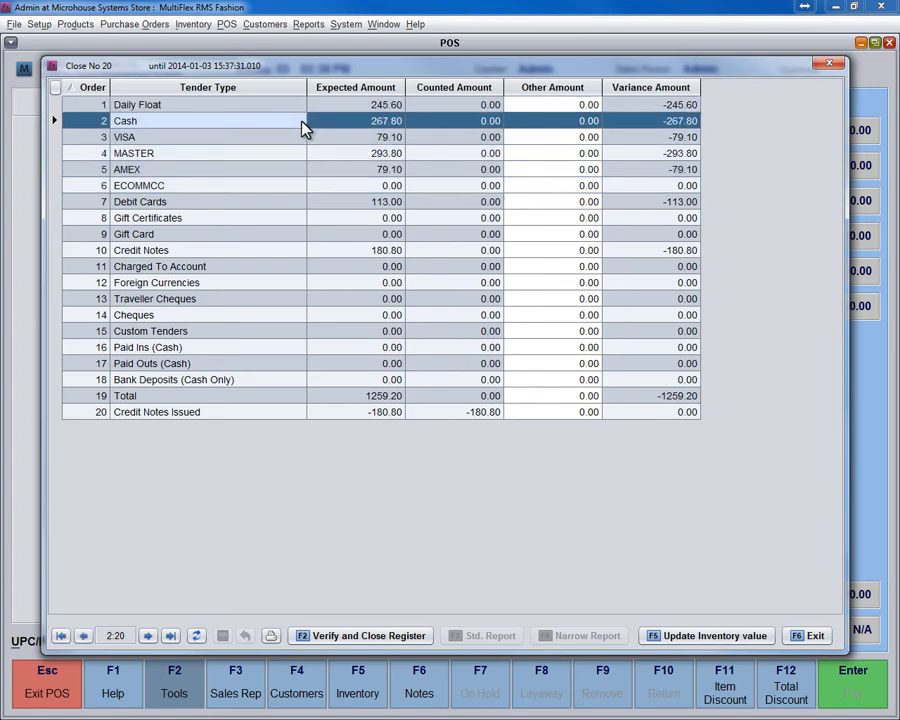
- Enter the Cash denomination quantities totalling 267.80 with zero cash variance
double_click(150, 120)
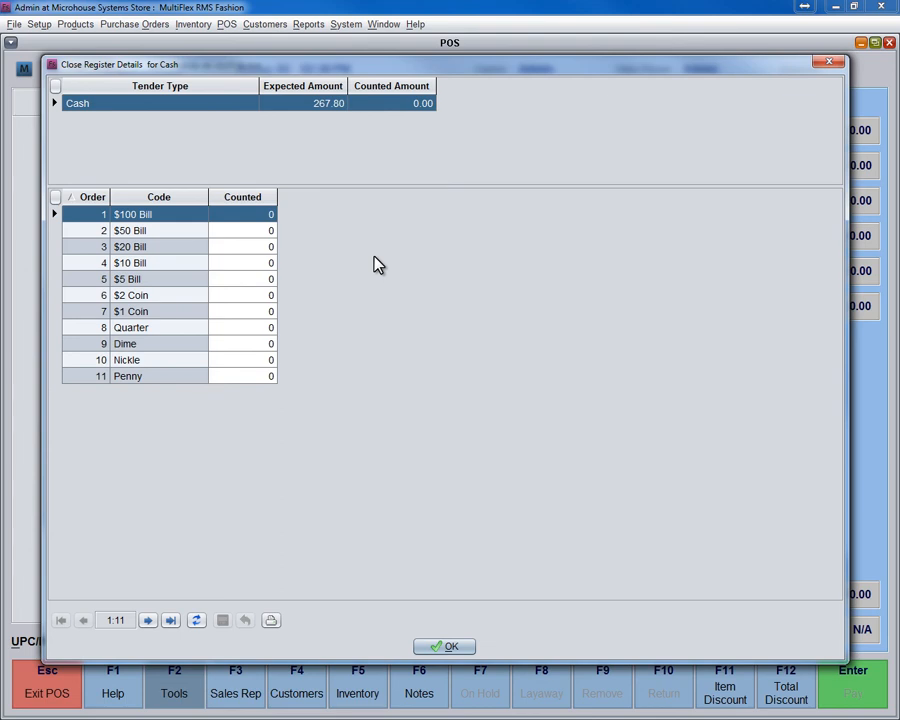
left_click(242, 214)
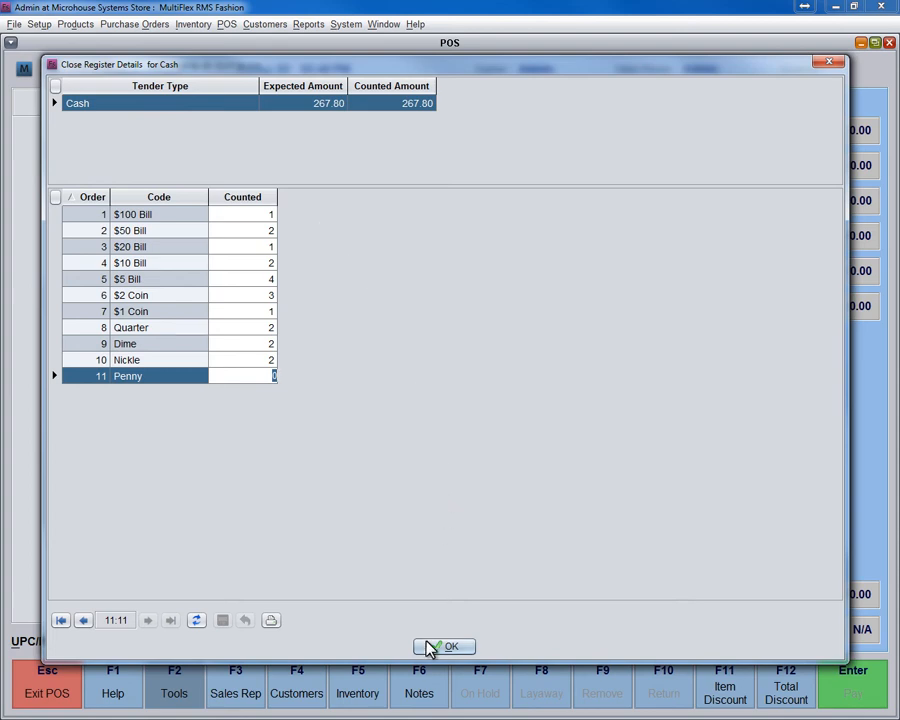
left_click(450, 646)
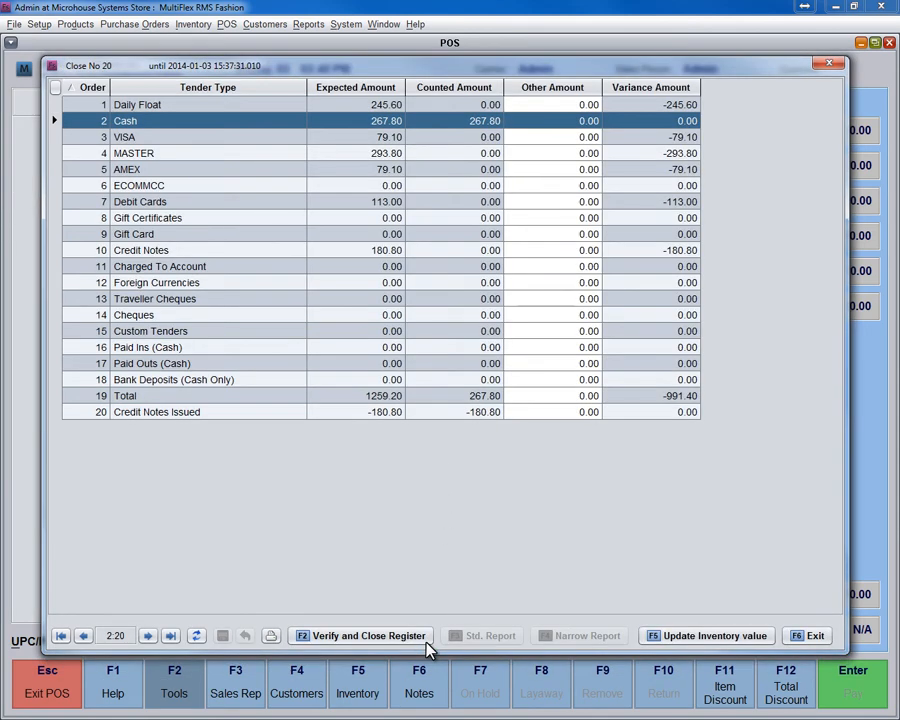
- Verify counts with Daily Float at 245.55, all tenders totalling 1259.15 and -0.05 variance
left_click(160, 104)
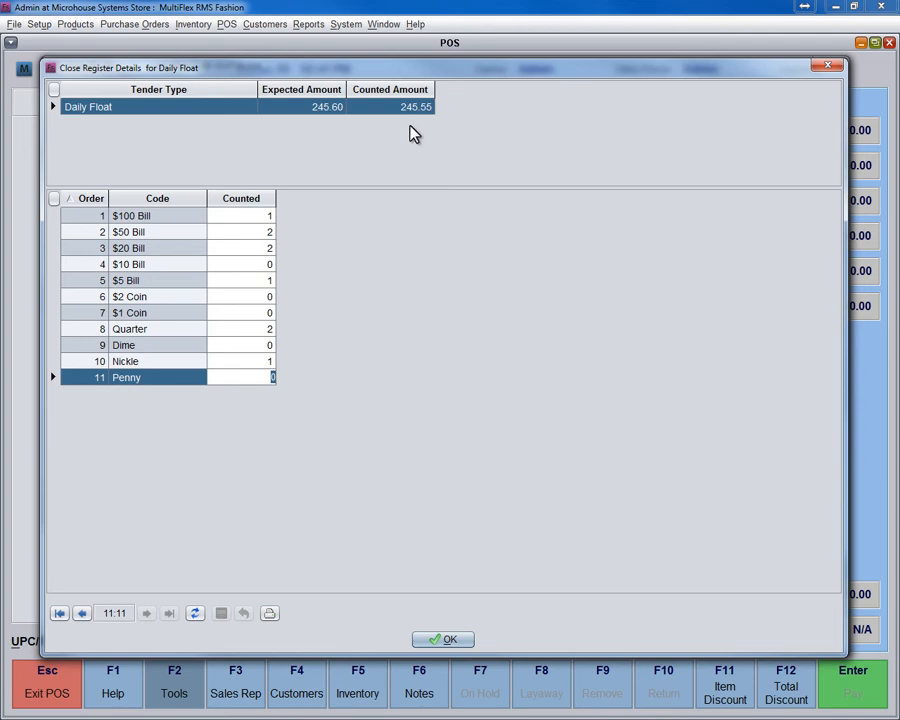
mouse_move(430, 612)
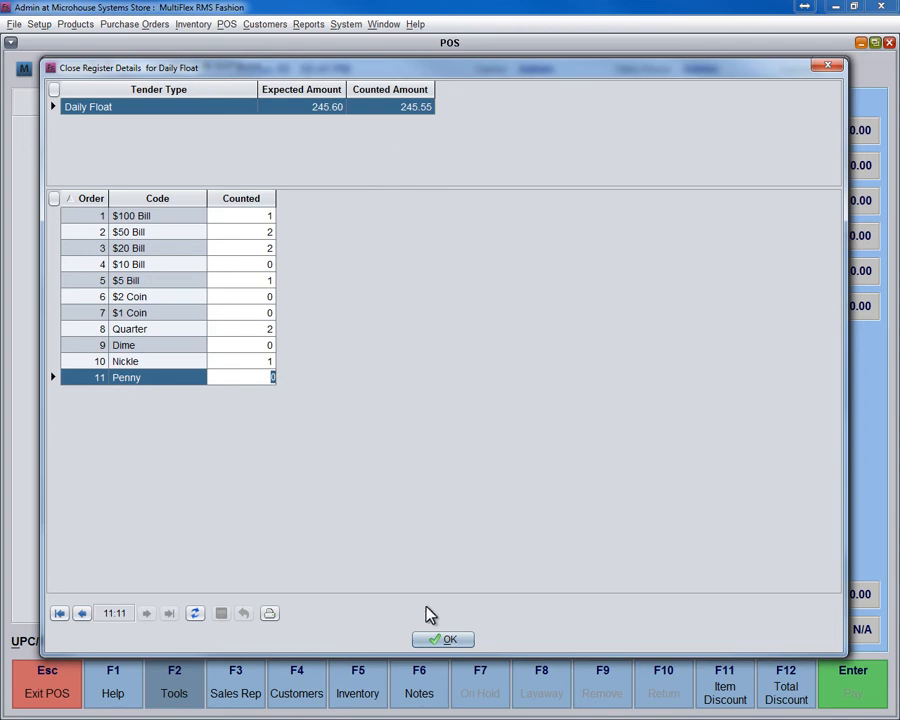
left_click(444, 640)
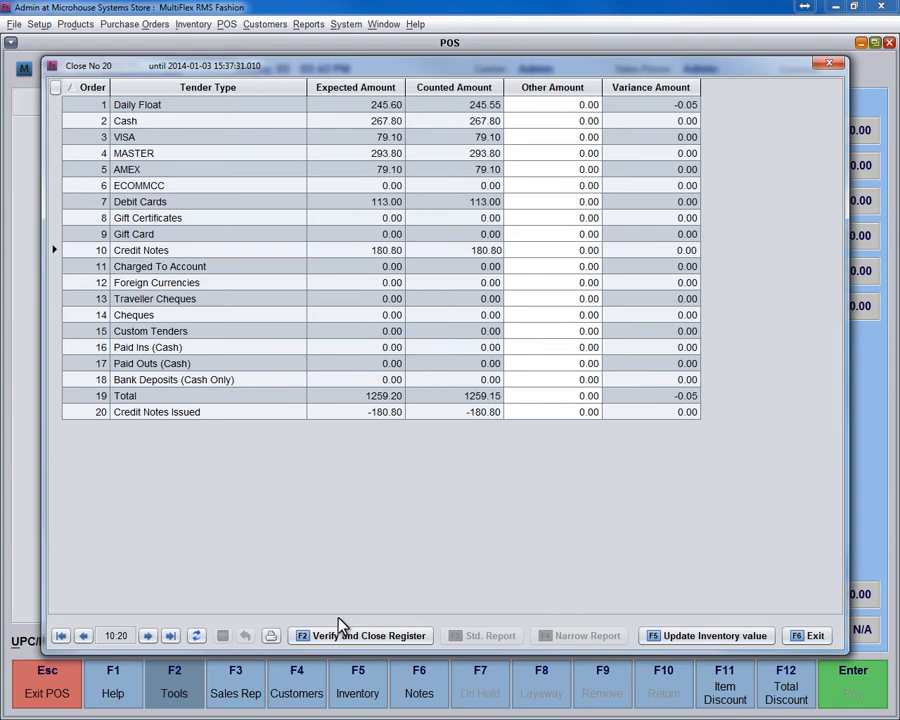
- Add the close note 'Short by 5 Cents.' and confirm the register close with -0.05 variance
left_click(368, 636)
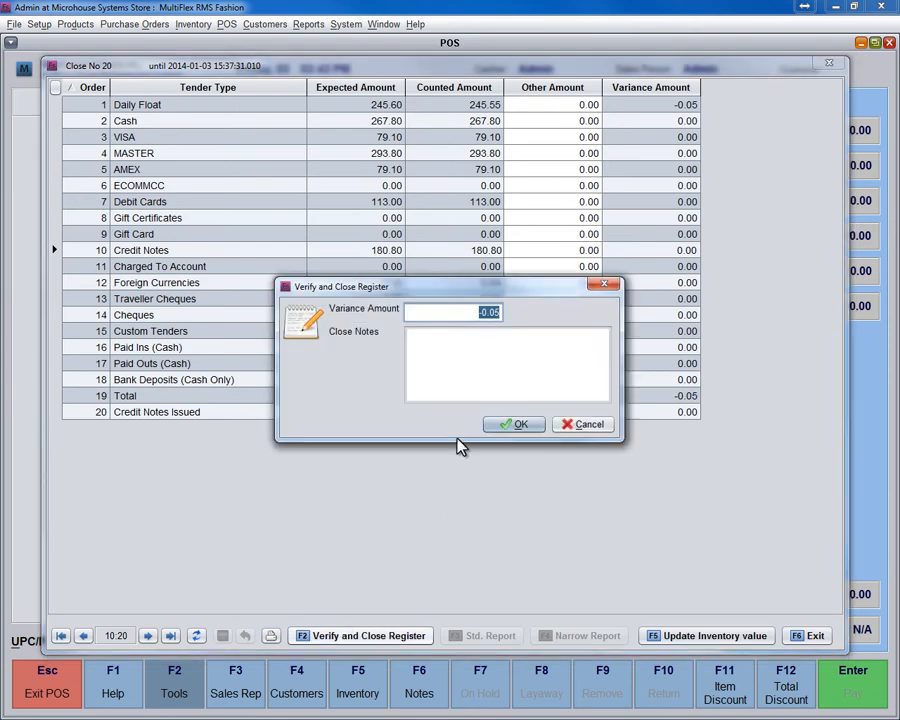
type("Short by 5 Cents.")
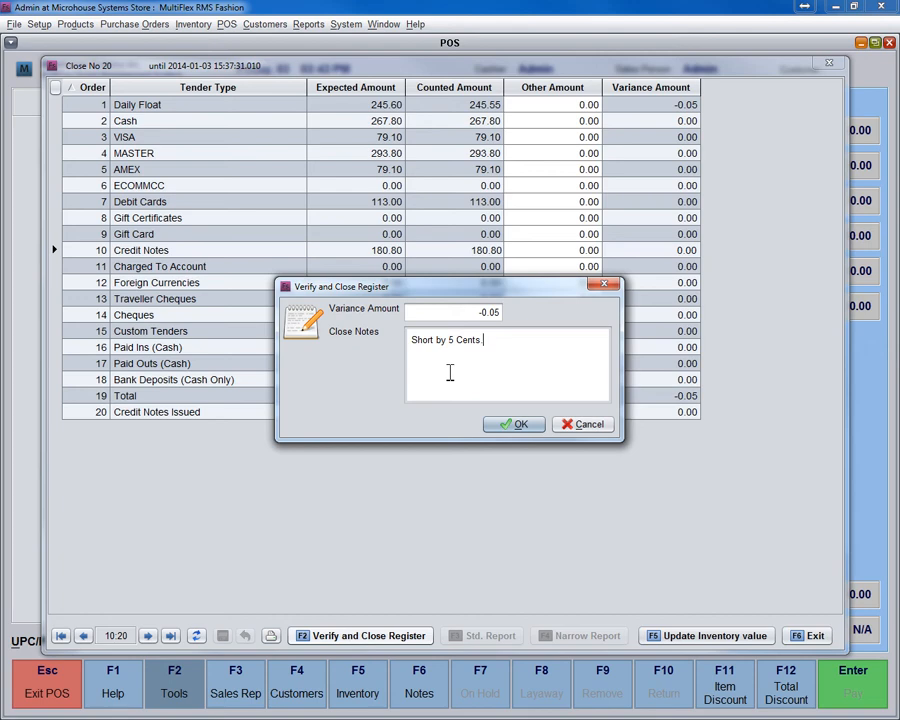
left_click(512, 424)
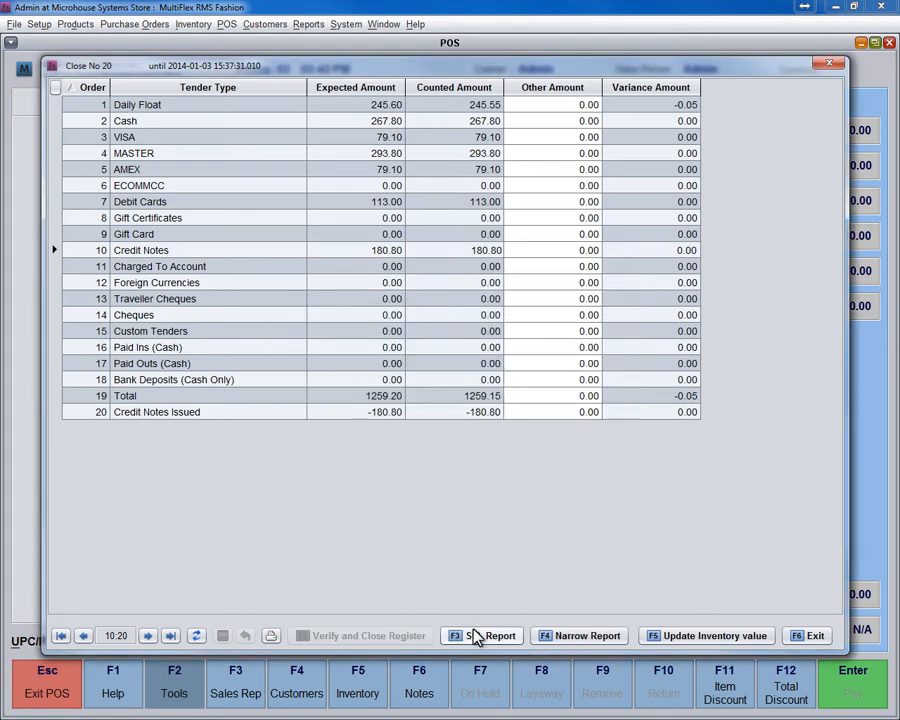
- Preview the standard Close Register Report for close no. 20, then dismiss it
left_click(488, 636)
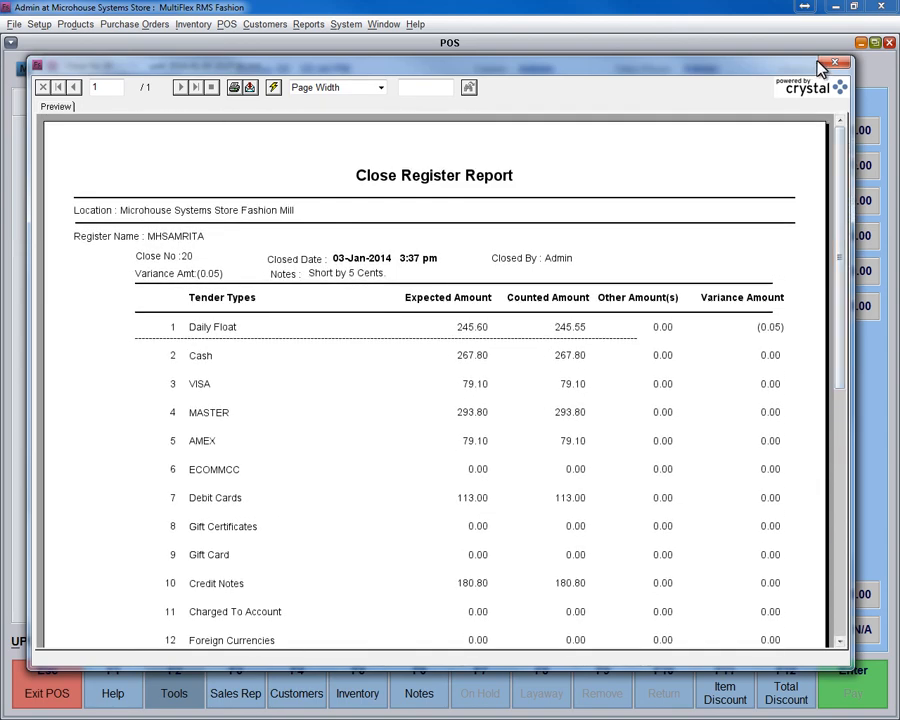
left_click(836, 62)
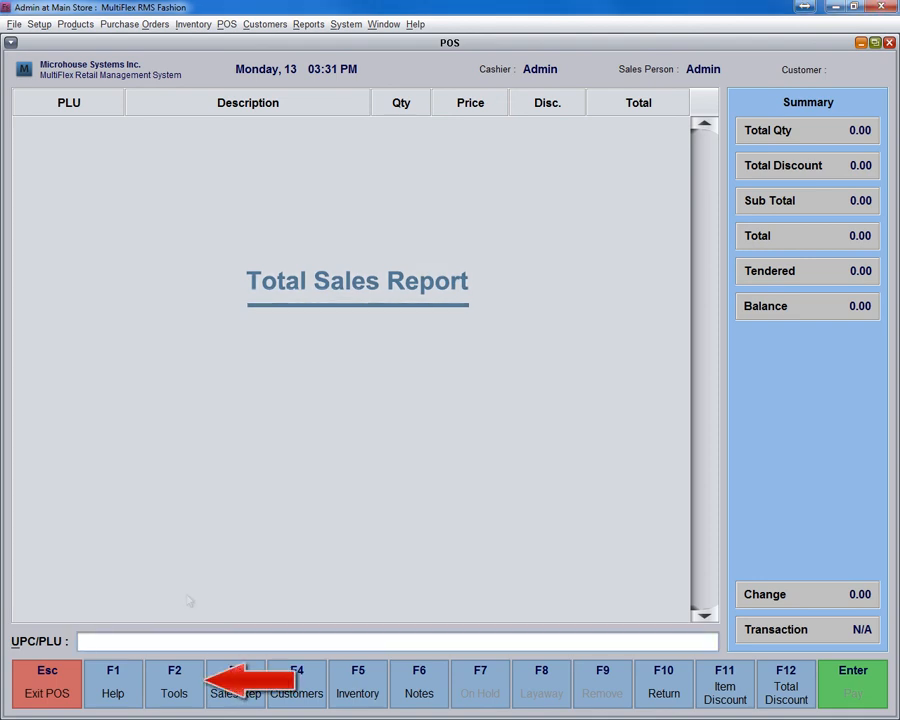
- View Main Store's Location Sales: 1482.94 total sales, 1721.92 grand total
left_click(178, 692)
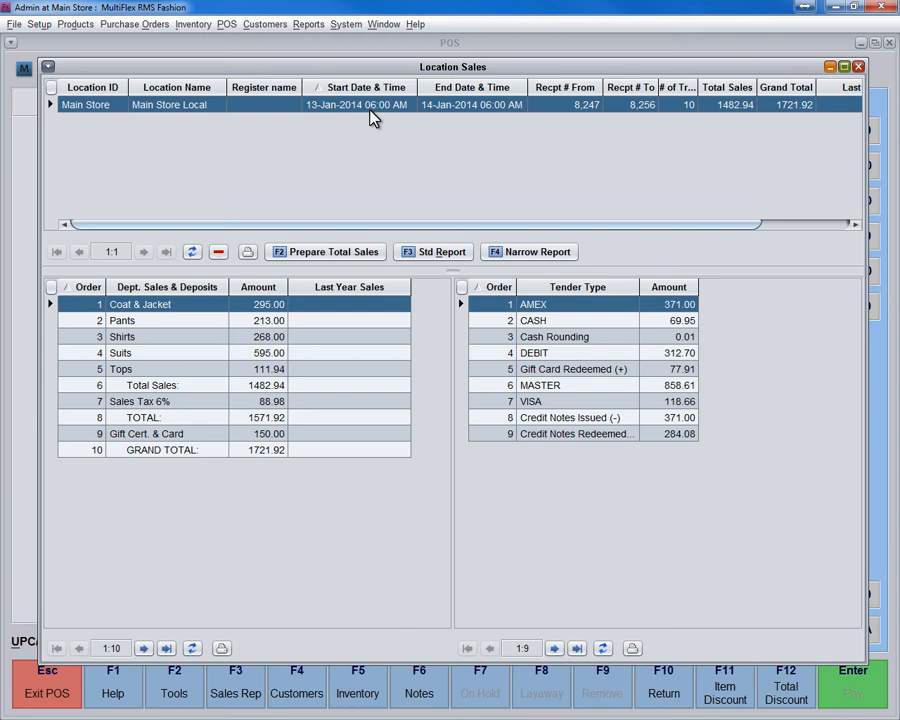
mouse_move(444, 120)
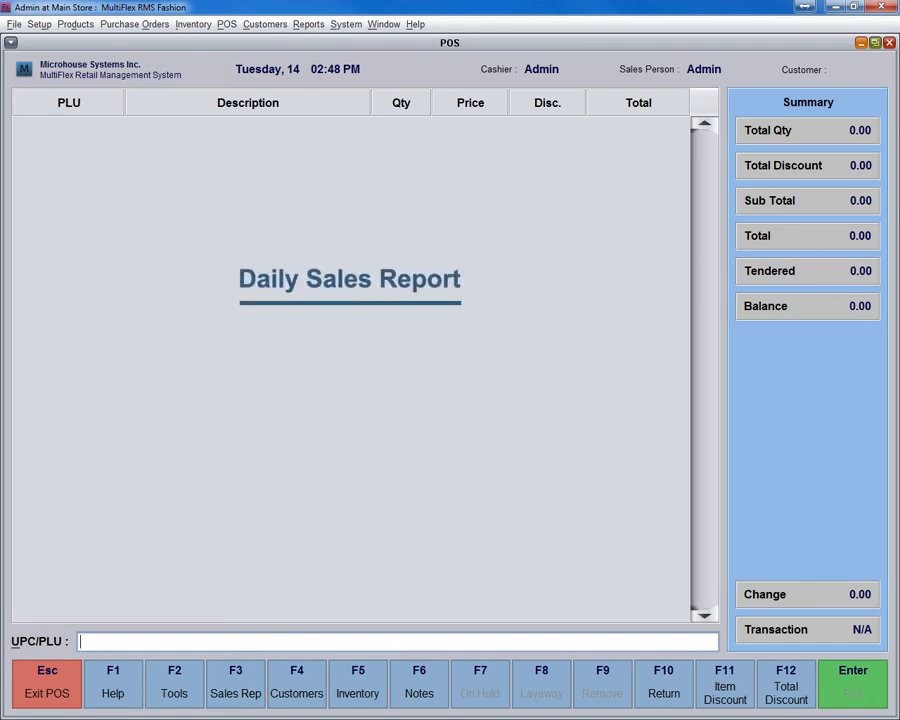
mouse_move(308, 24)
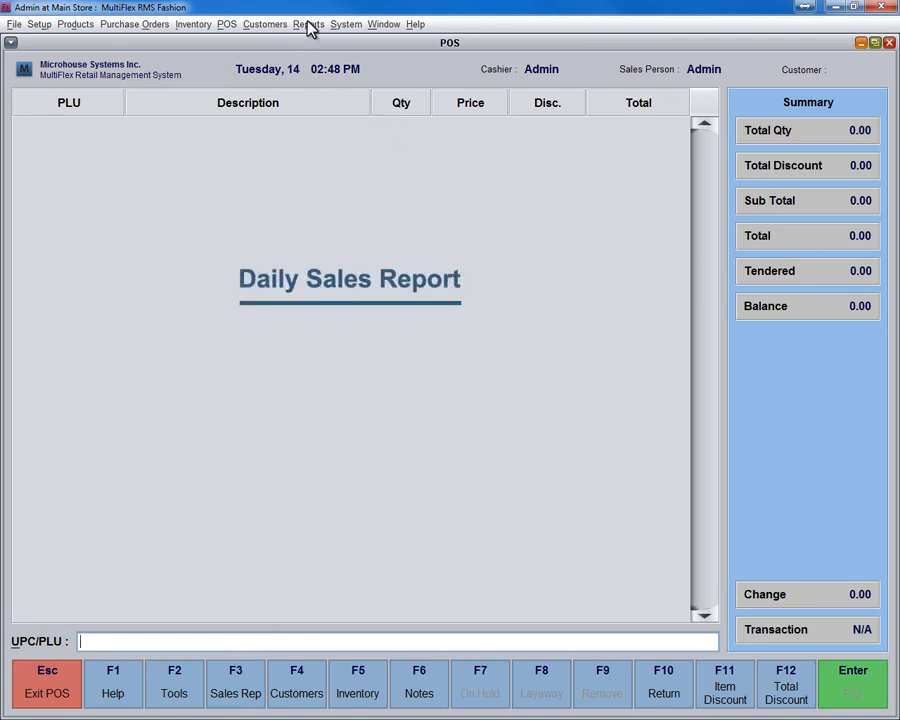
- Generate Main Store's Daily Sales Report with start date 2014-Jan-13 through 2014-Jan-14
left_click(304, 24)
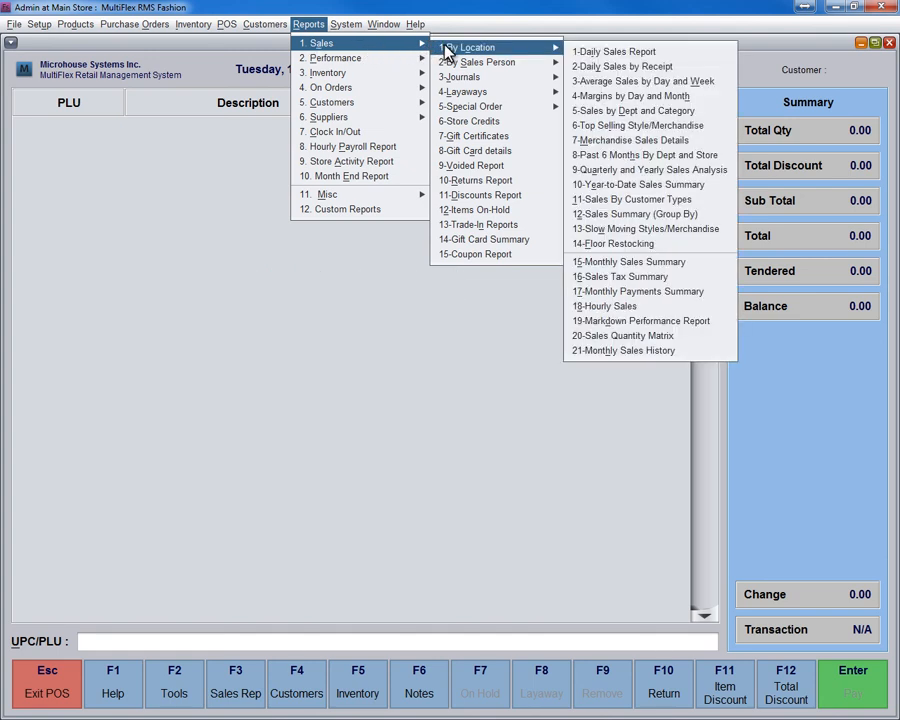
left_click(602, 52)
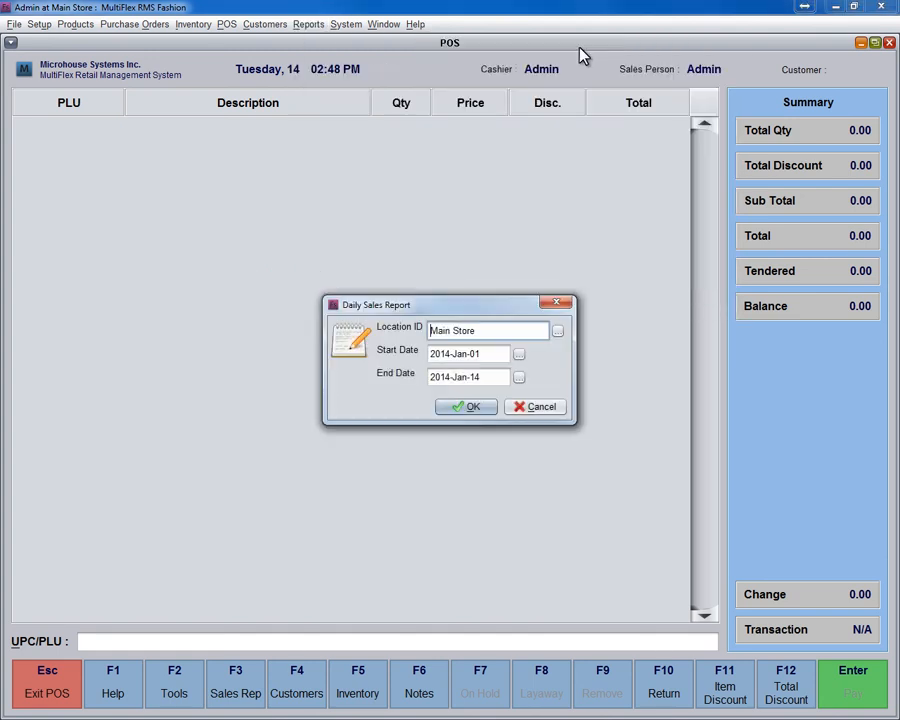
mouse_move(580, 278)
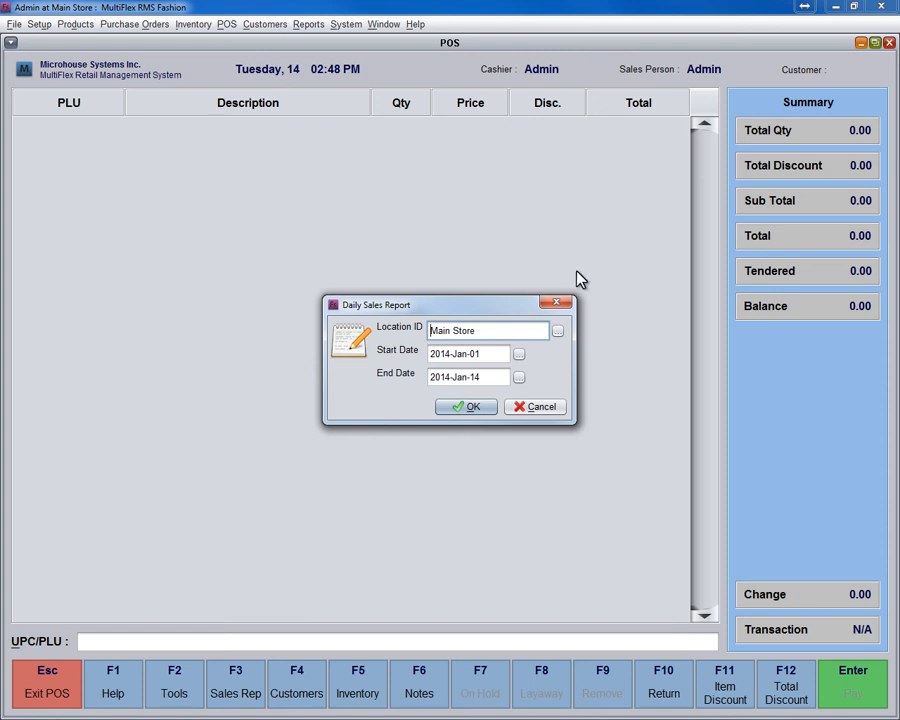
left_click(516, 352)
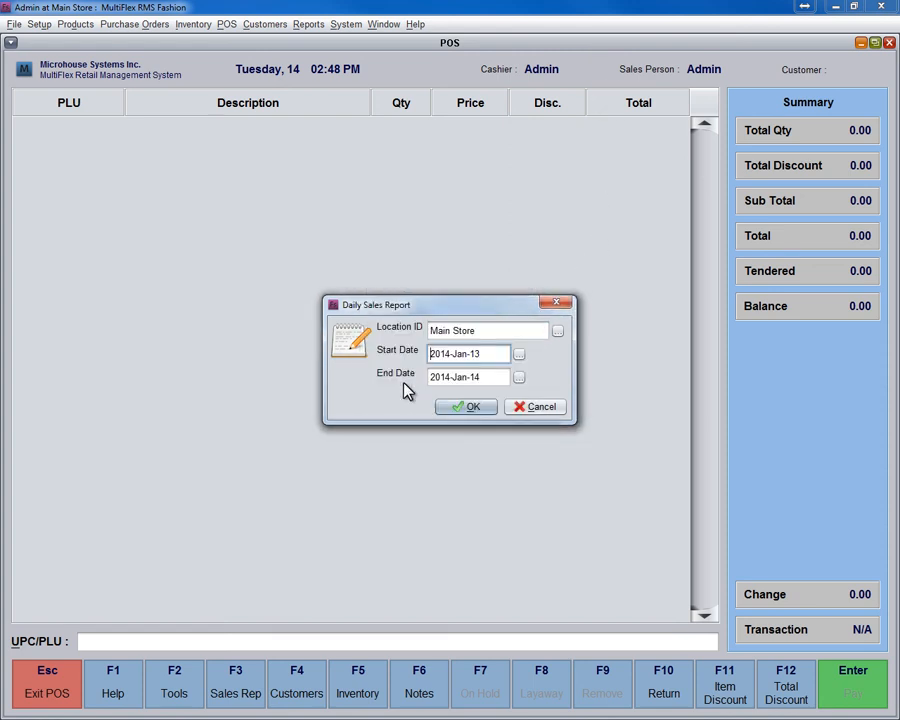
left_click(466, 408)
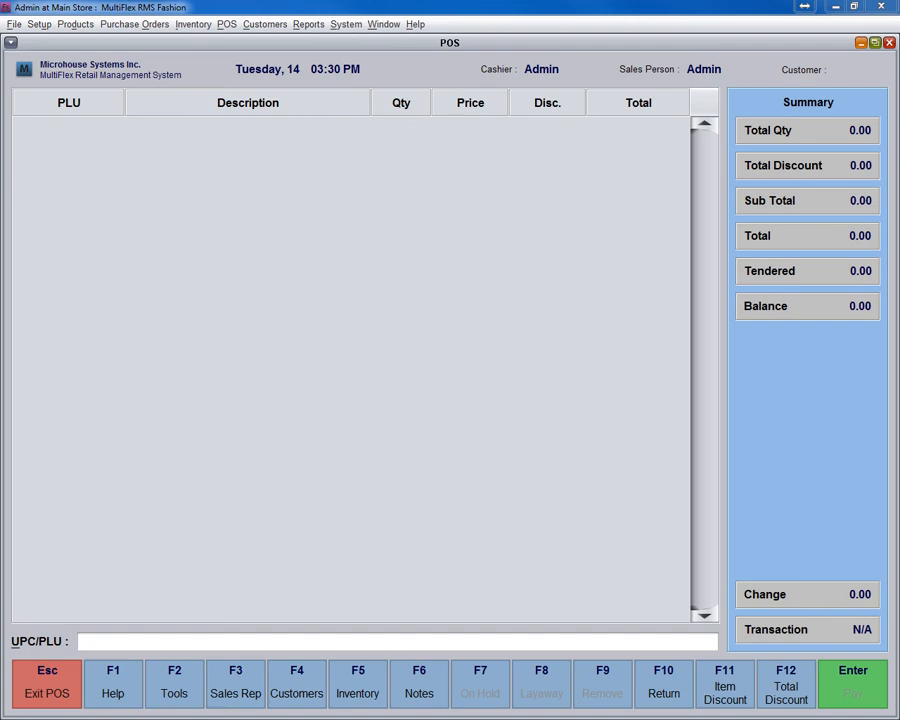
- Generate the Top Selling Style/Merchandise report starting 13 January 2014 through 14 January
left_click(304, 26)
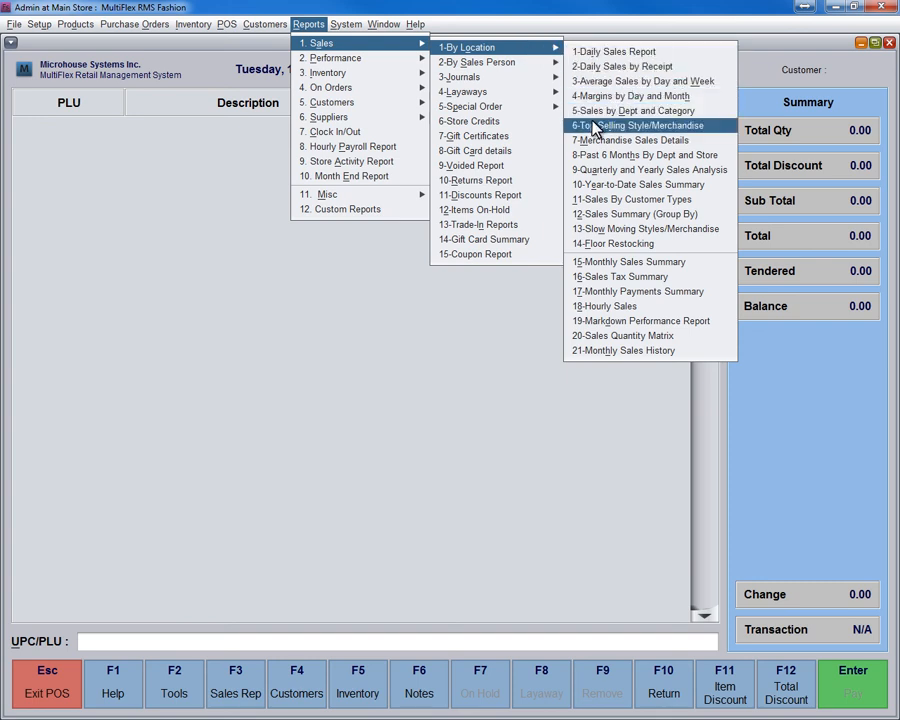
left_click(632, 124)
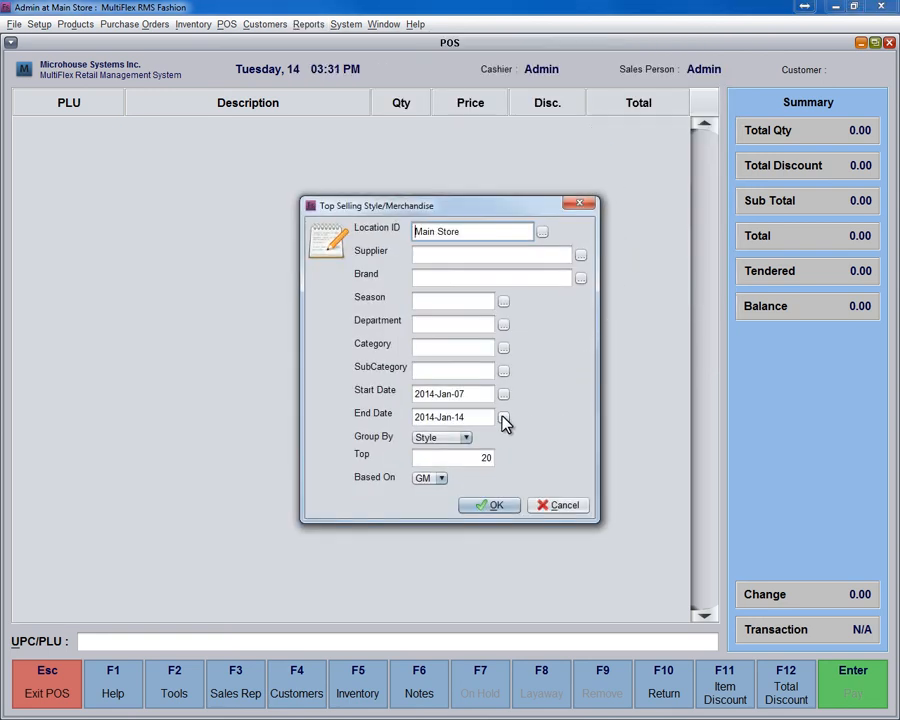
left_click(504, 418)
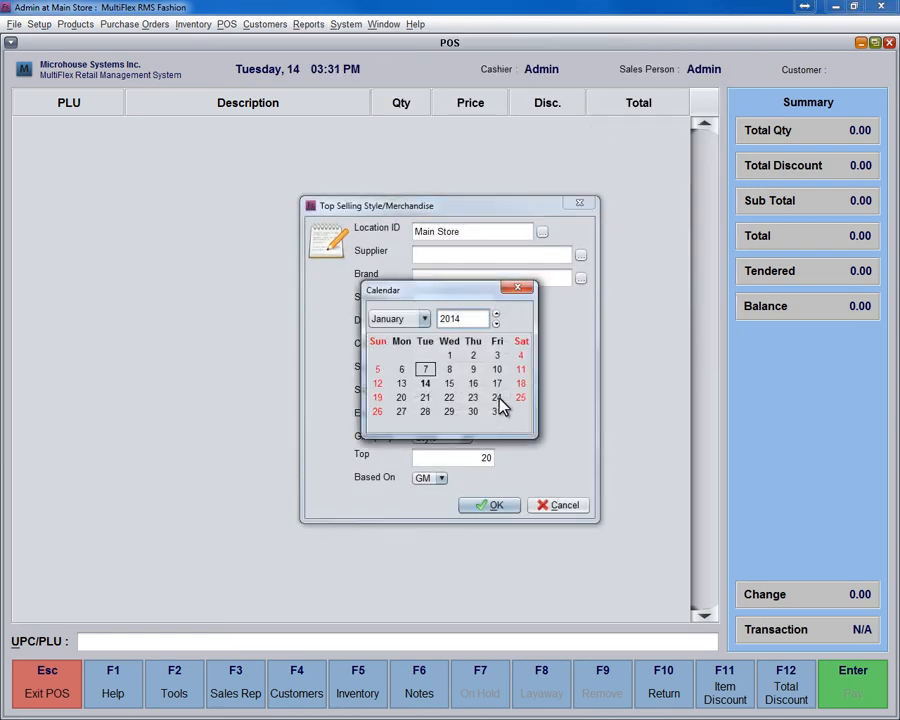
left_click(424, 368)
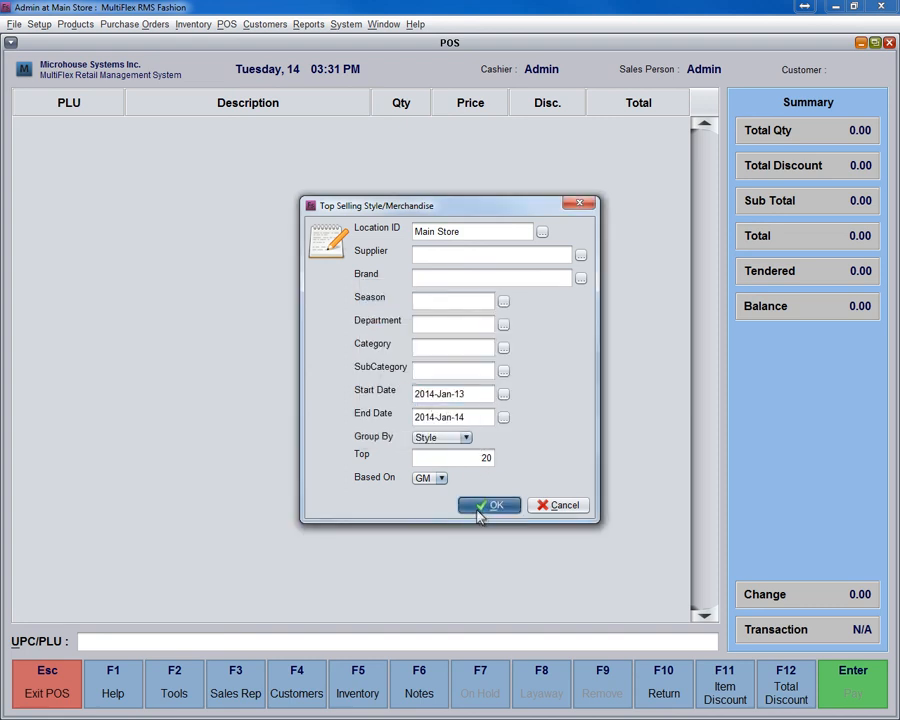
left_click(488, 504)
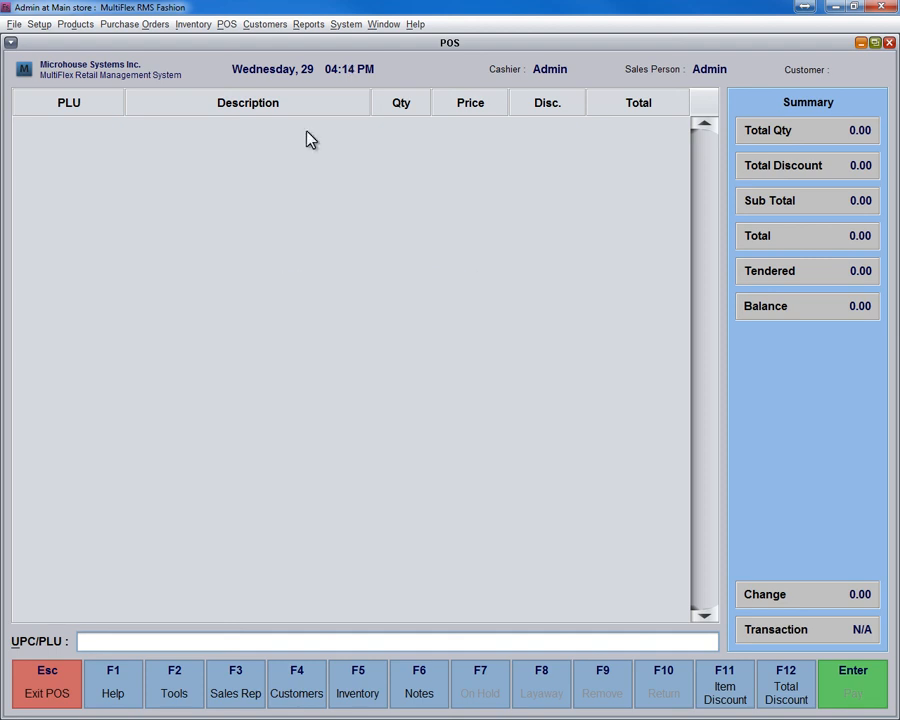
- Generate the Store Activity Report for Main Store, 28-Jan-2014 to 29-Jan-2014 3:00 AM
left_click(312, 24)
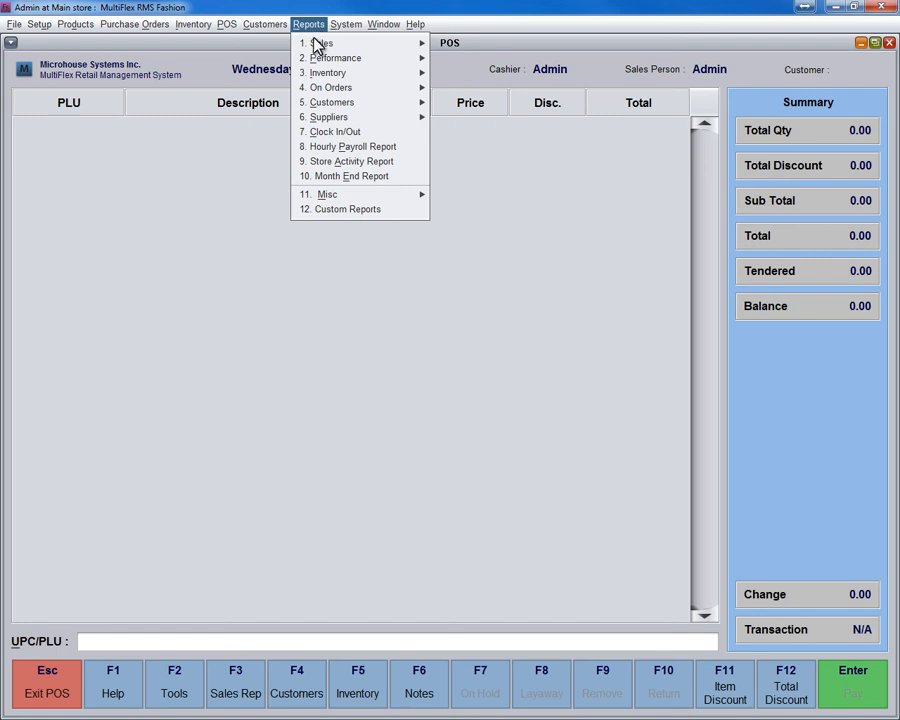
mouse_move(352, 160)
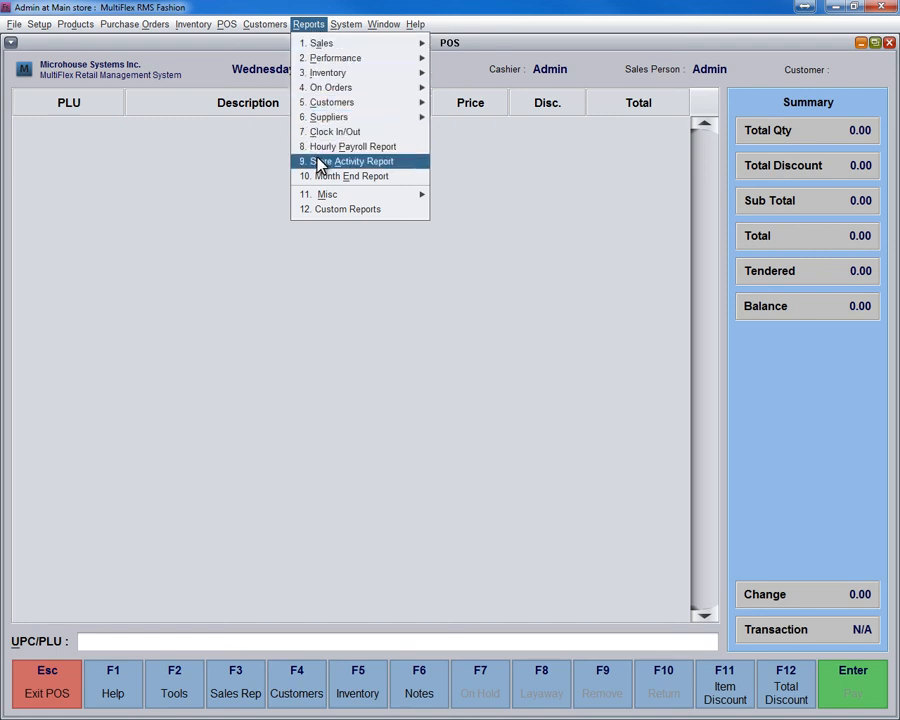
left_click(352, 160)
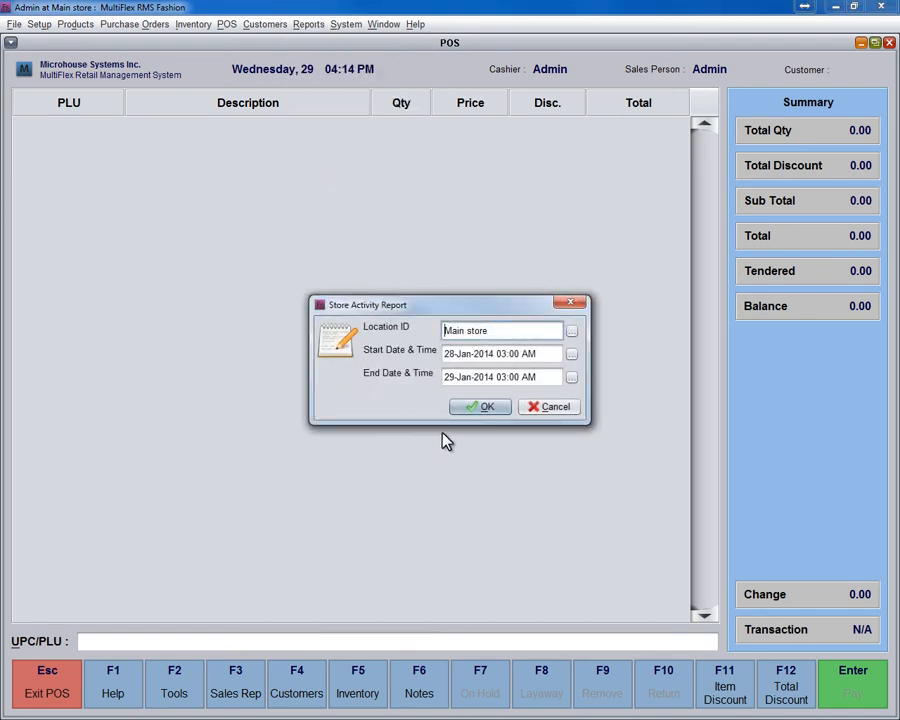
left_click(478, 406)
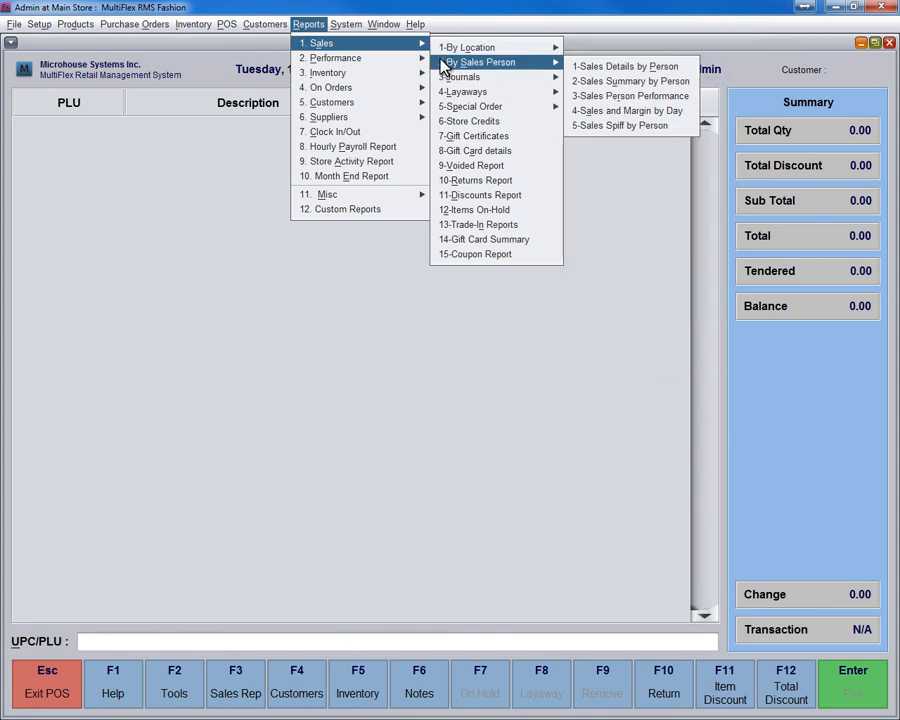
mouse_move(460, 76)
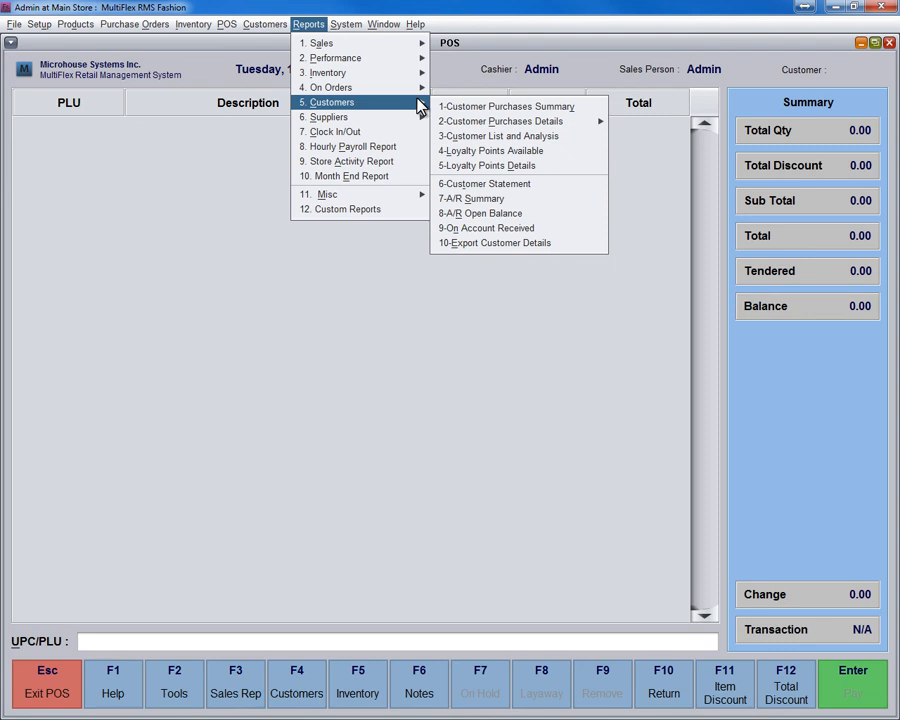
mouse_move(330, 116)
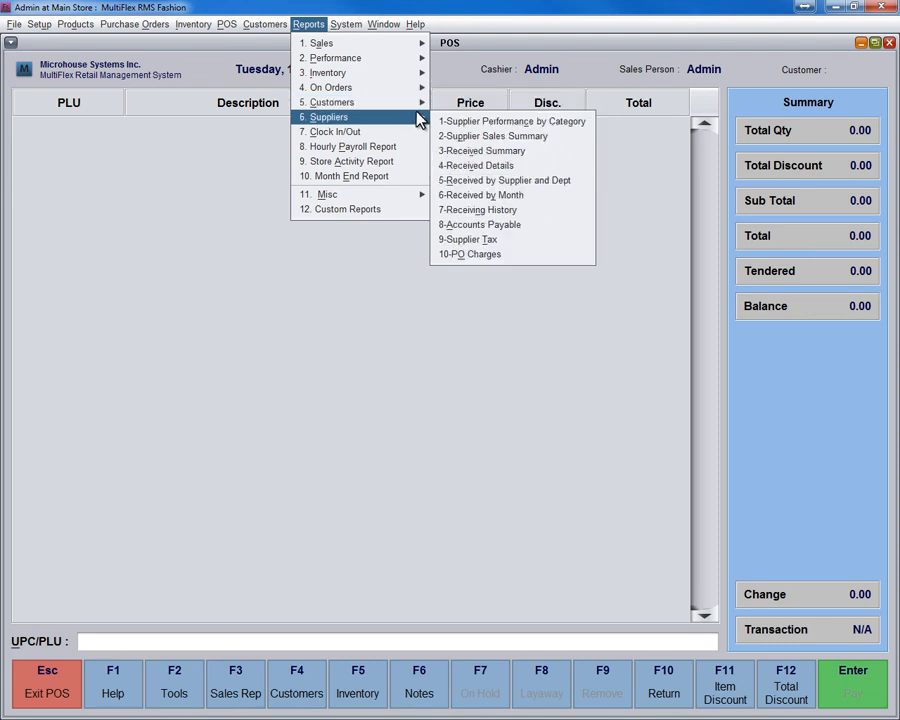